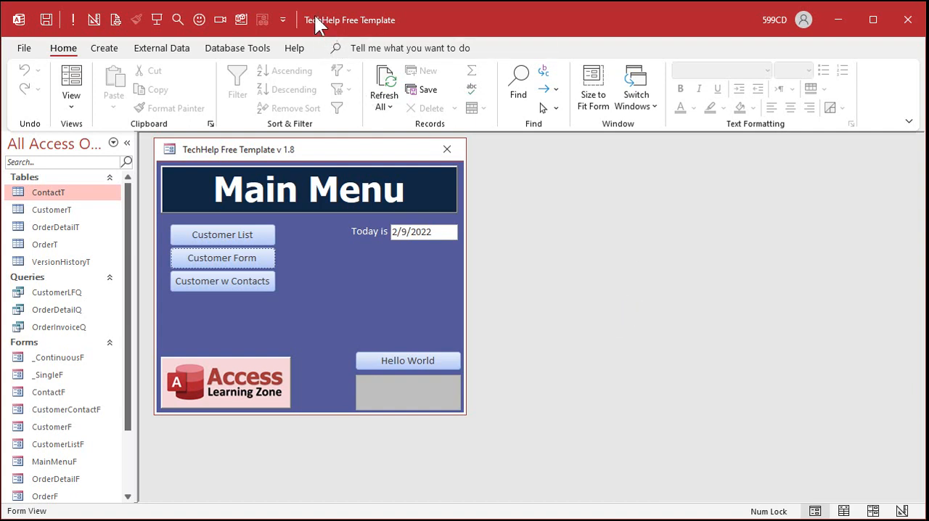
pyautogui.moveTo(378, 23)
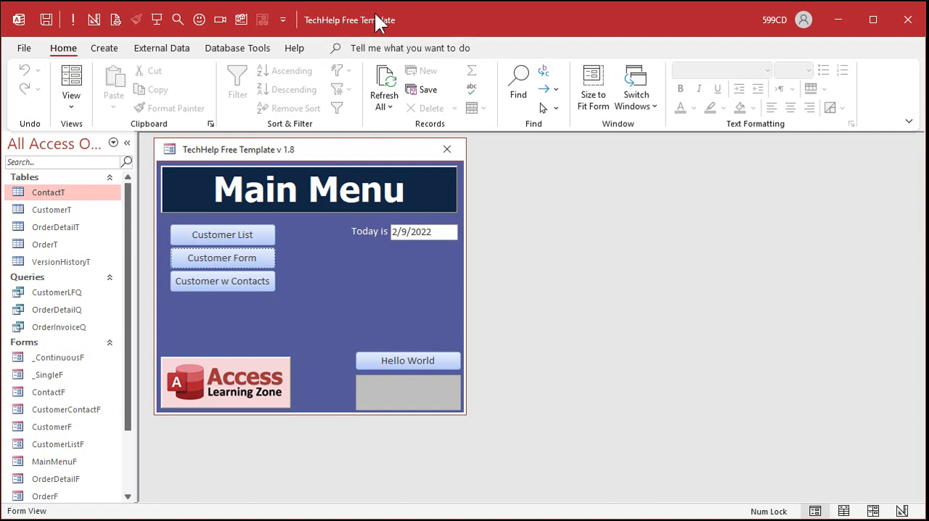
pyautogui.moveTo(588, 234)
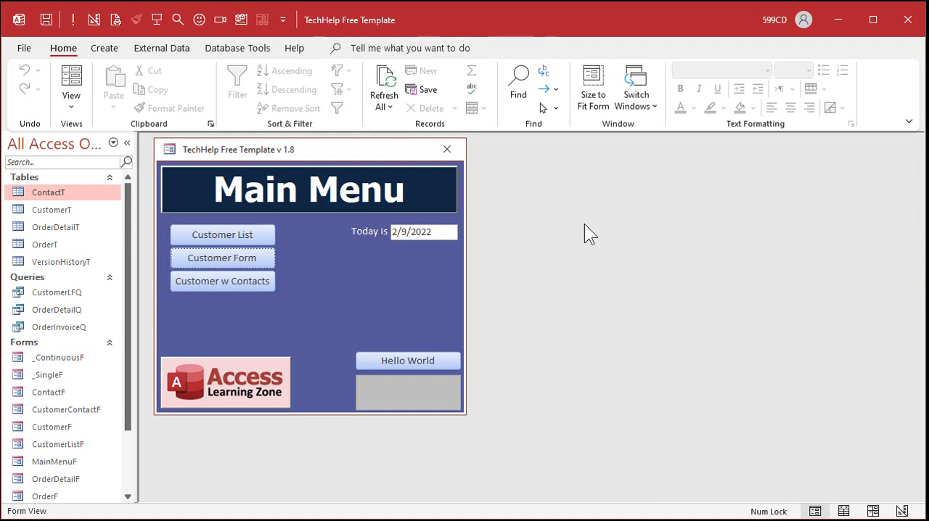
# Add a TV line item at $500 to the first customer's order via the Customer and Orders forms
pyautogui.click(222, 258)
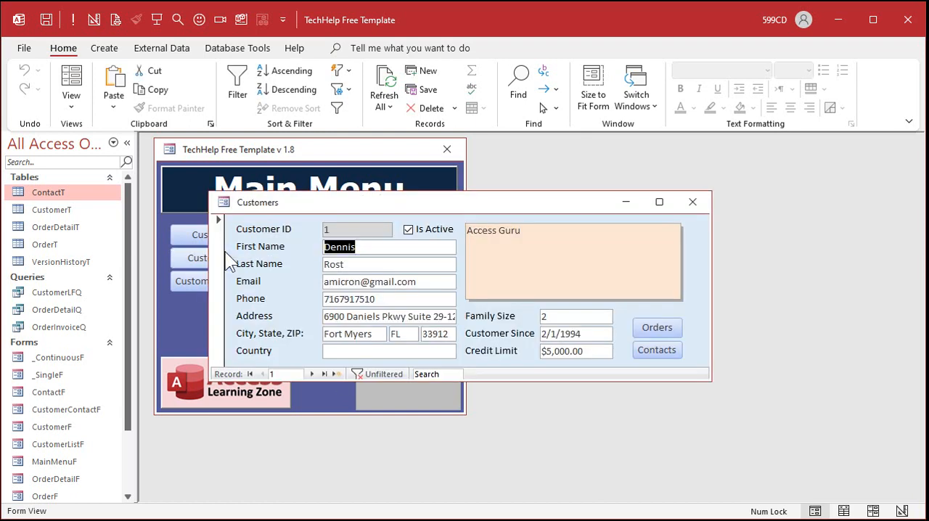
pyautogui.click(656, 327)
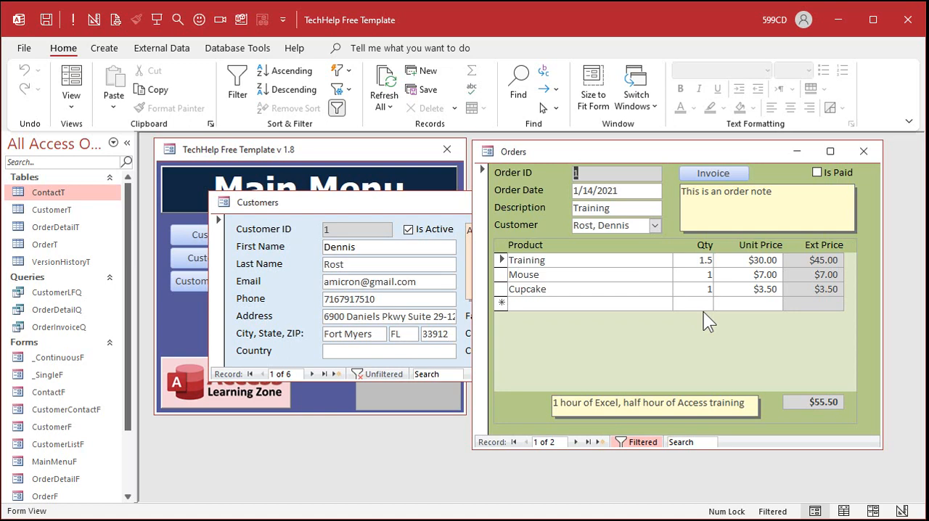
pyautogui.moveTo(746, 380)
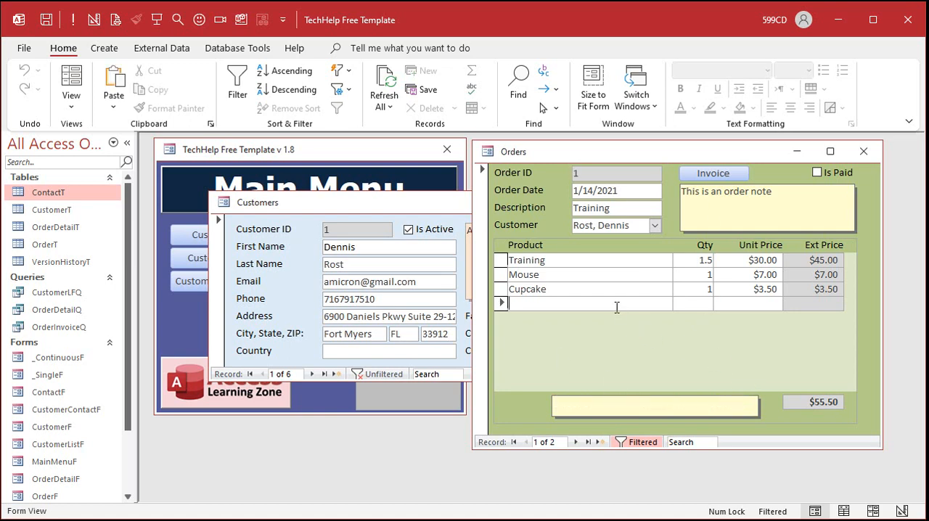
pyautogui.write('TV')
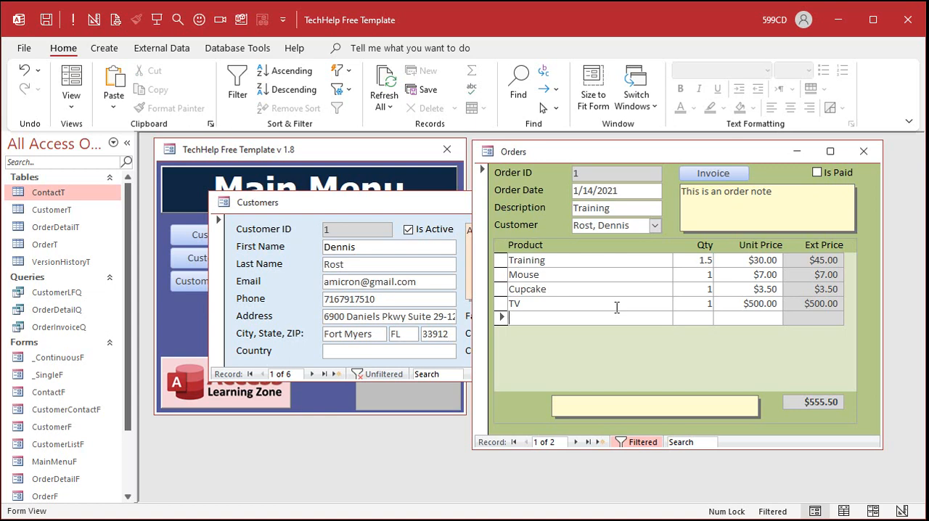
pyautogui.moveTo(639, 337)
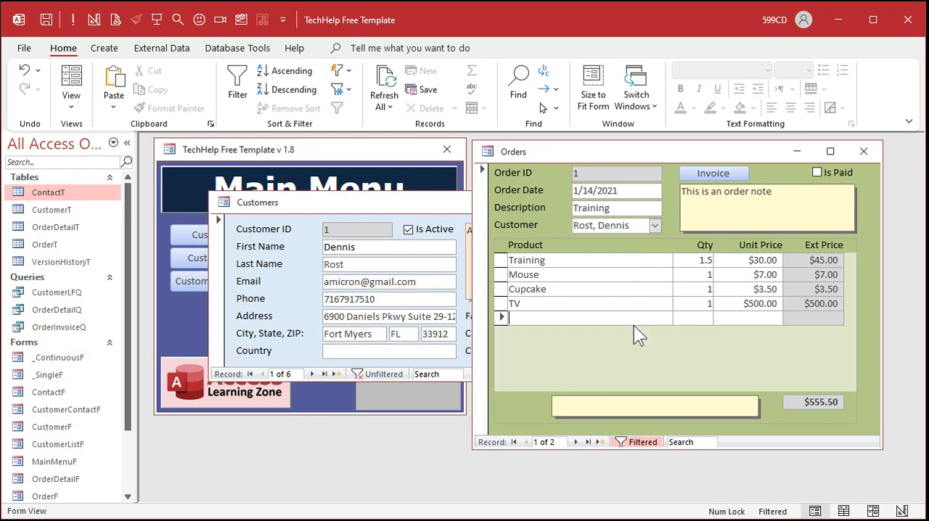
pyautogui.moveTo(619, 349)
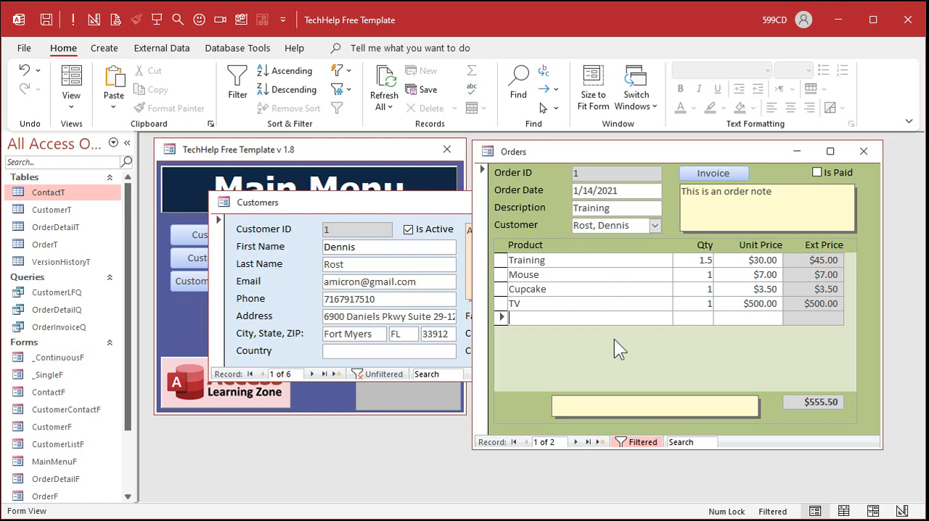
# Close the Orders and Customers forms to return to the Main Menu
pyautogui.click(862, 151)
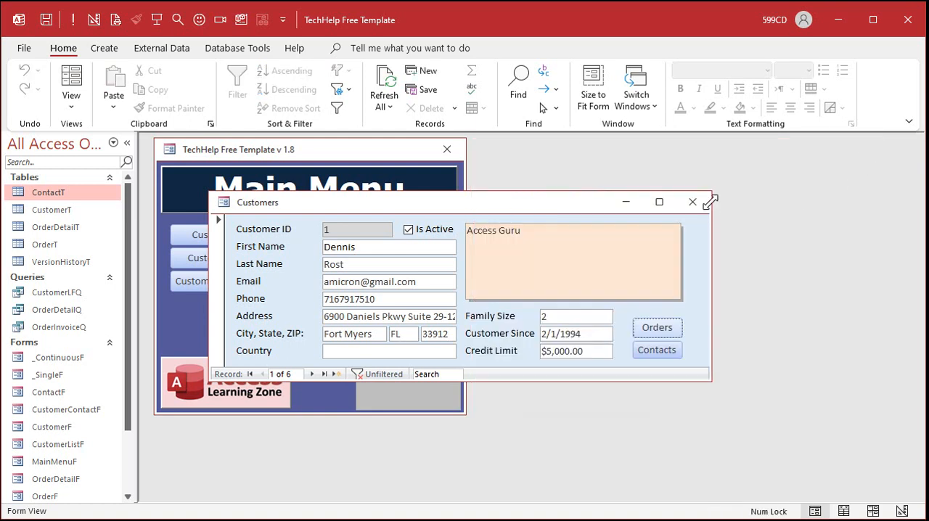
pyautogui.click(691, 201)
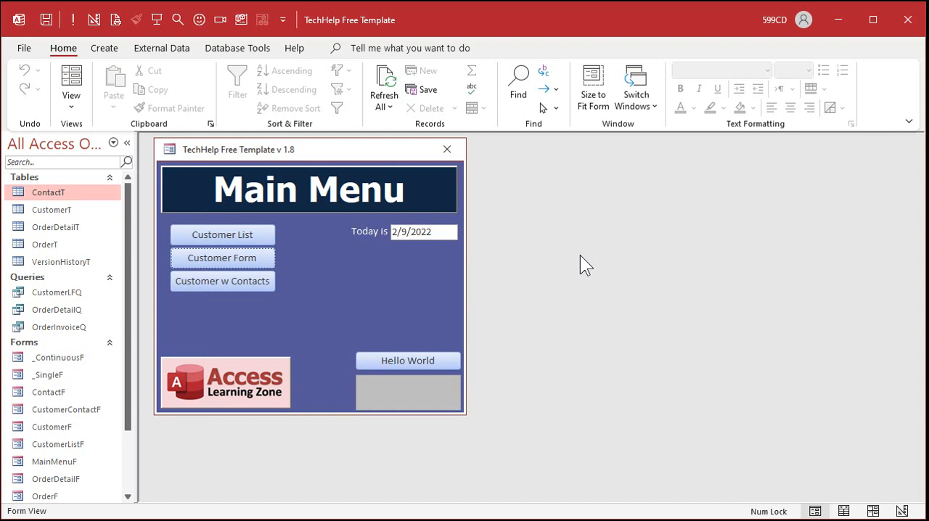
# Review the OrderDetailT table and its ProductName column
pyautogui.doubleClick(55, 226)
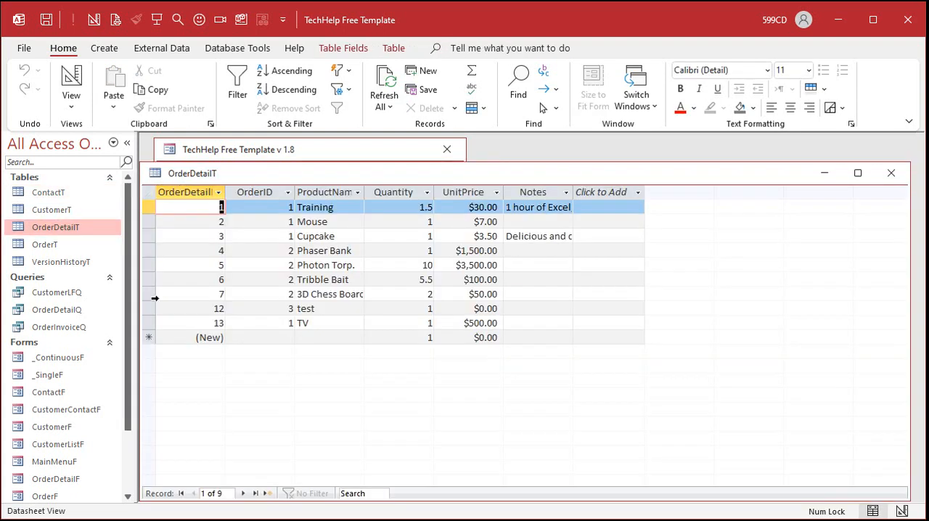
pyautogui.click(324, 192)
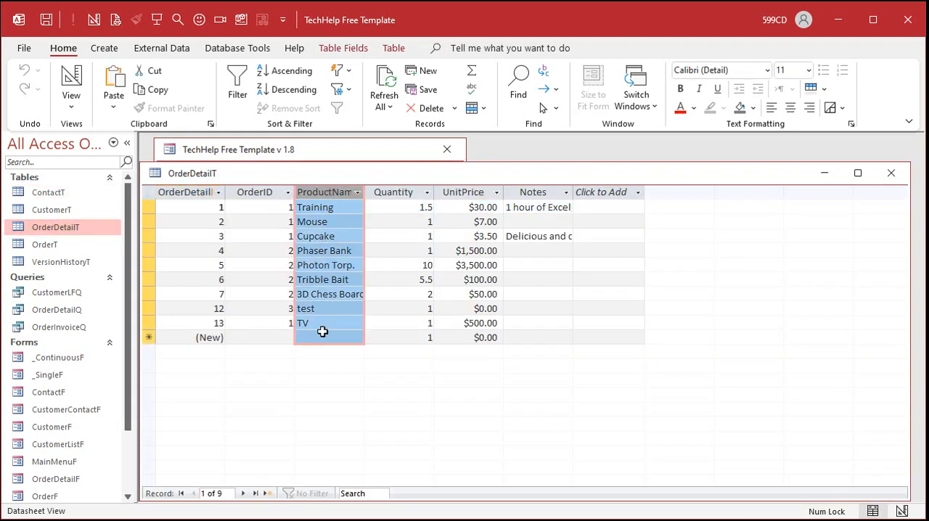
pyautogui.moveTo(857, 172)
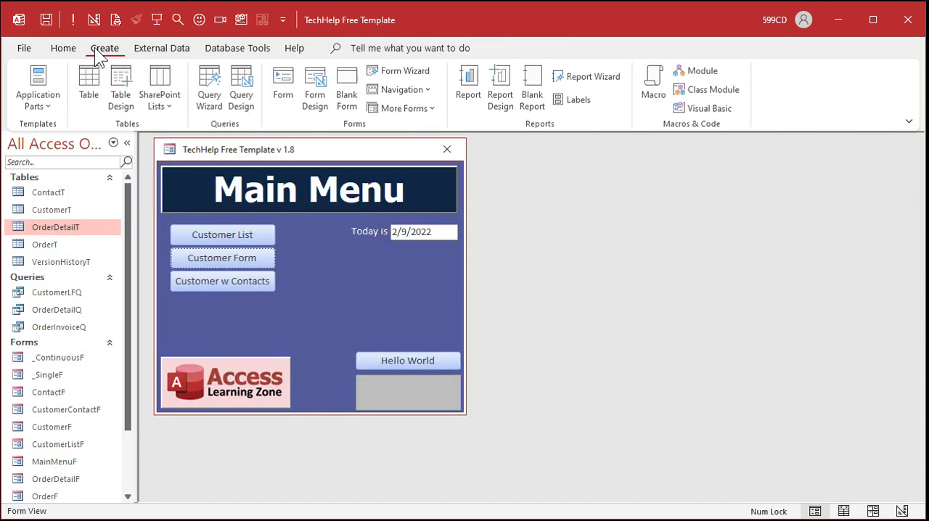
# Create a ProductT table with ProductID (AutoNumber) and ProductName (Short Text) fields
pyautogui.click(120, 87)
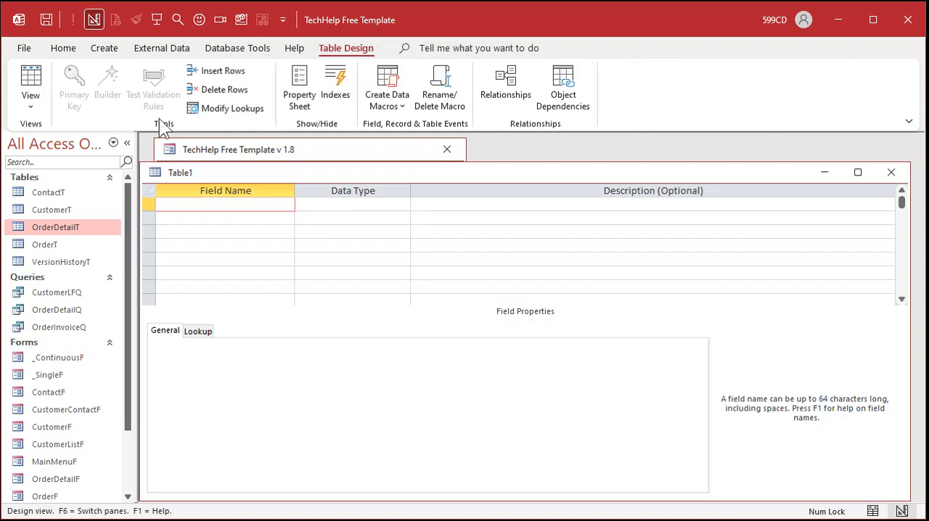
pyautogui.write('ProductID')
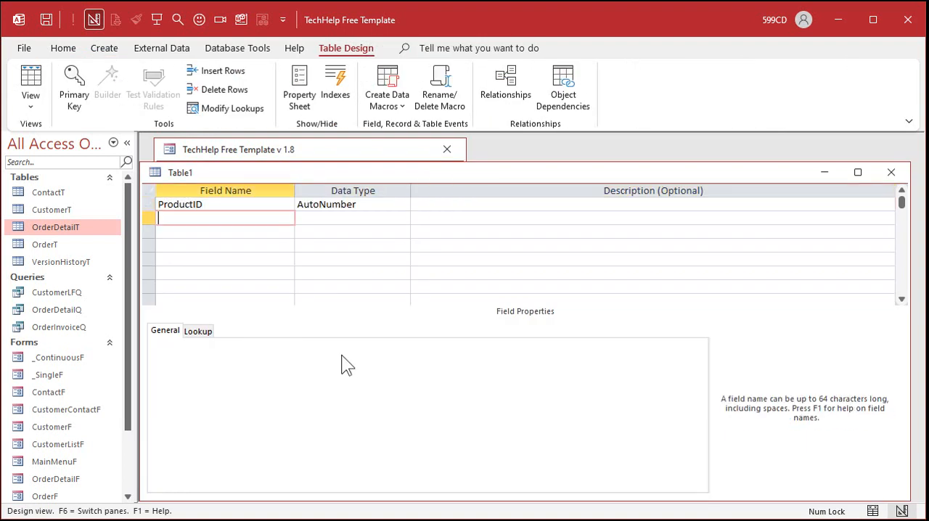
pyautogui.write('ProductName')
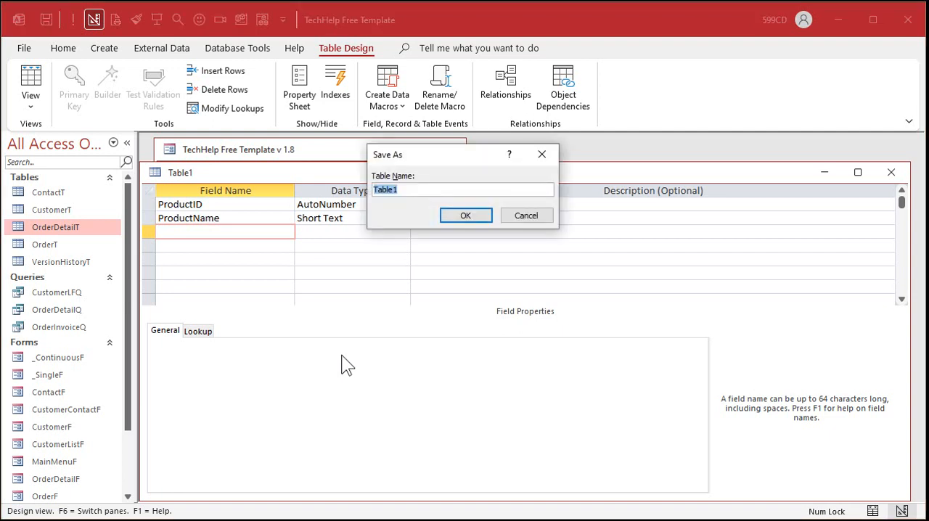
pyautogui.click(464, 215)
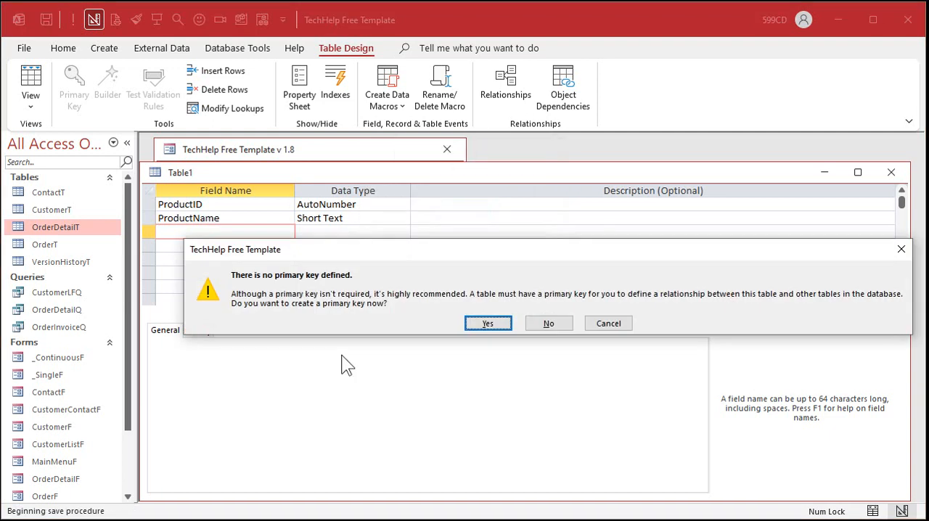
pyautogui.click(549, 323)
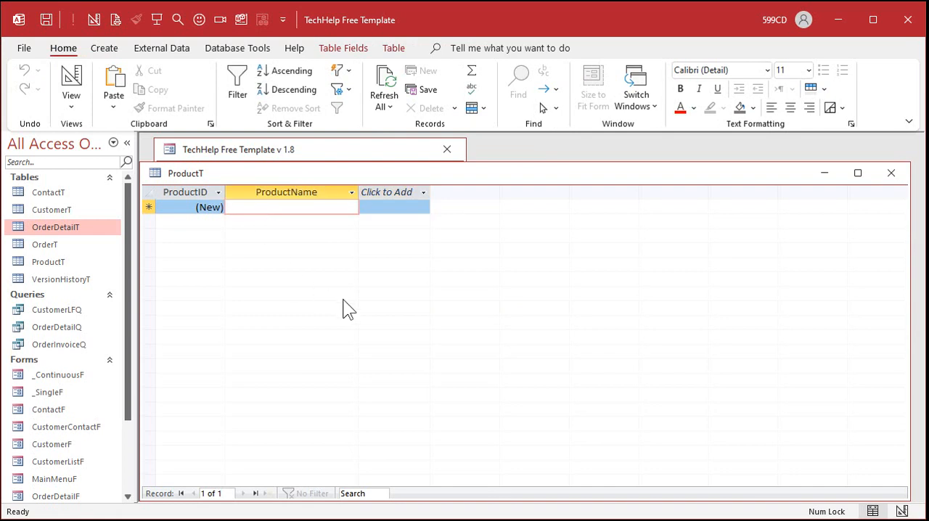
# Enter Tribble Bait, Photon and Phaser as products in ProductT and close the table
pyautogui.click(290, 206)
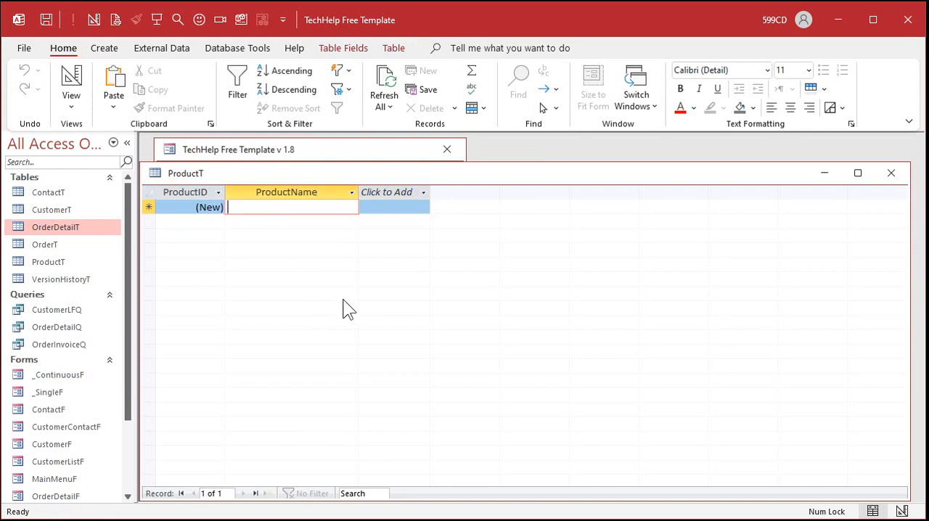
pyautogui.write('Tribble Bait')
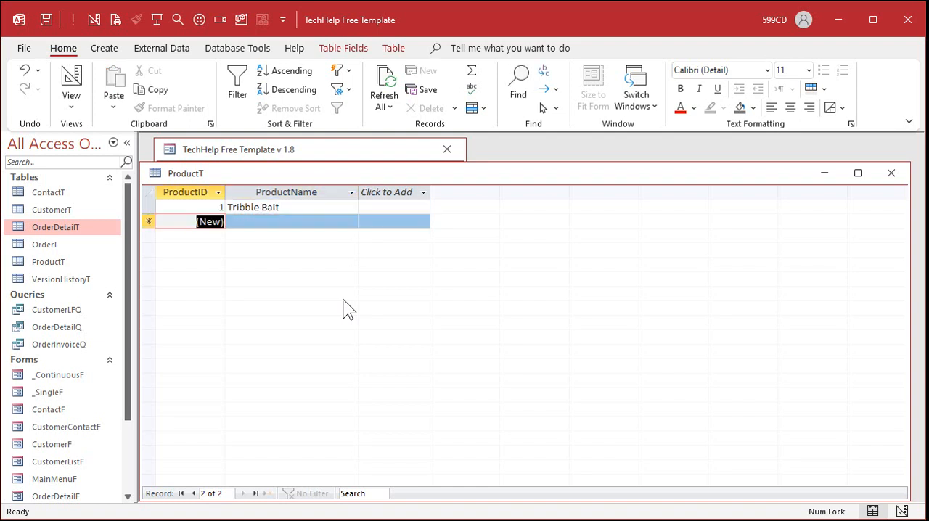
pyautogui.write('Photon')
pyautogui.write('Phaser')
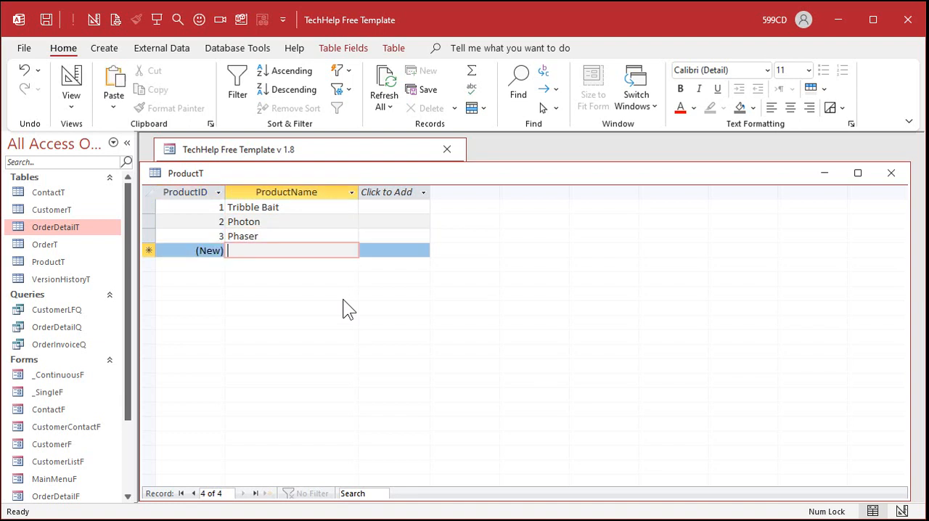
pyautogui.click(892, 172)
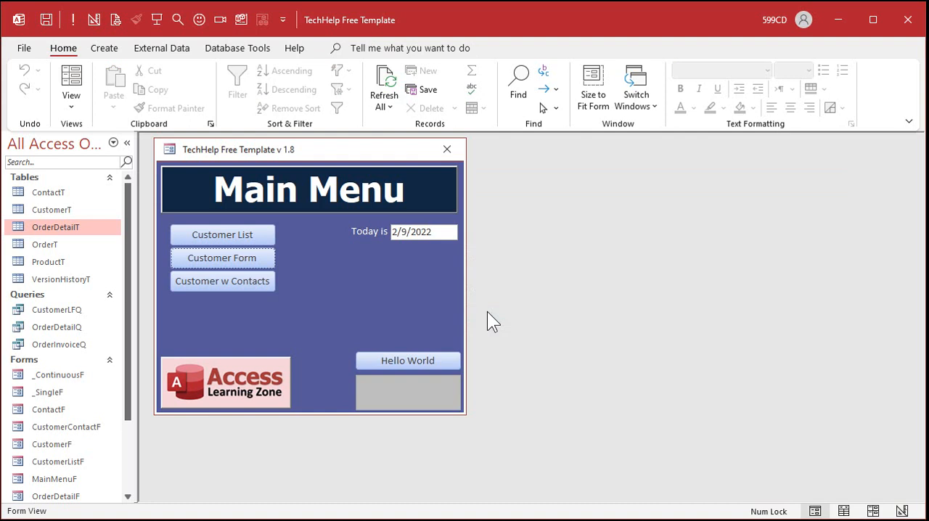
# Delete every record from OrderDetailT and switch it to Design View
pyautogui.doubleClick(55, 227)
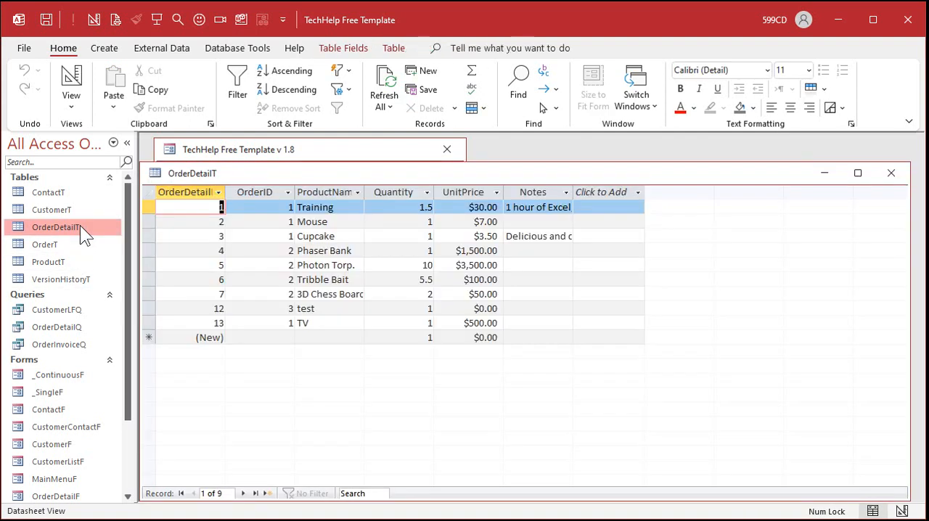
pyautogui.moveTo(364, 192); pyautogui.dragTo(401, 191)
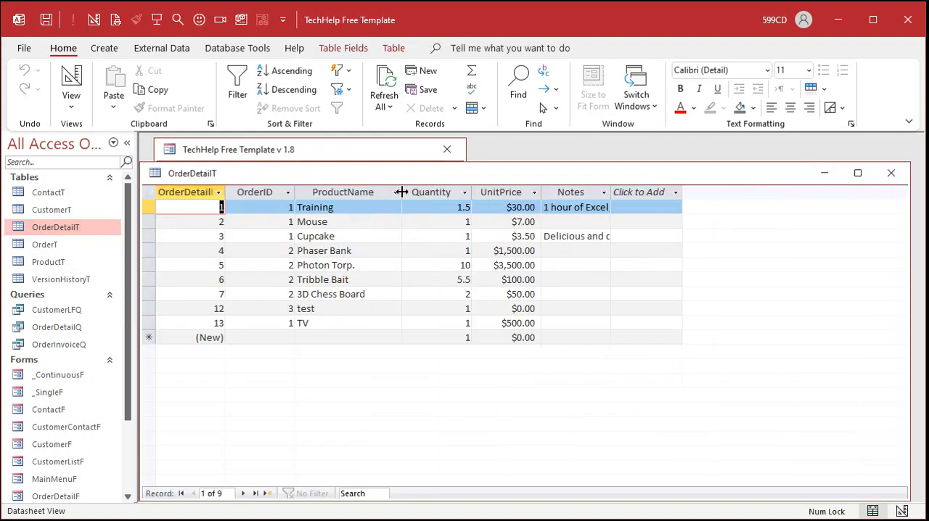
pyautogui.rightClick(192, 173)
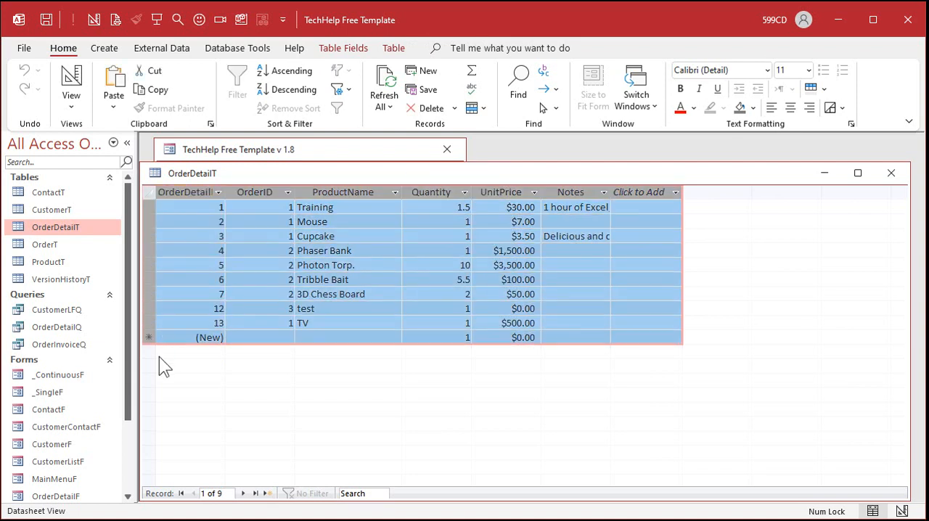
pyautogui.click(426, 107)
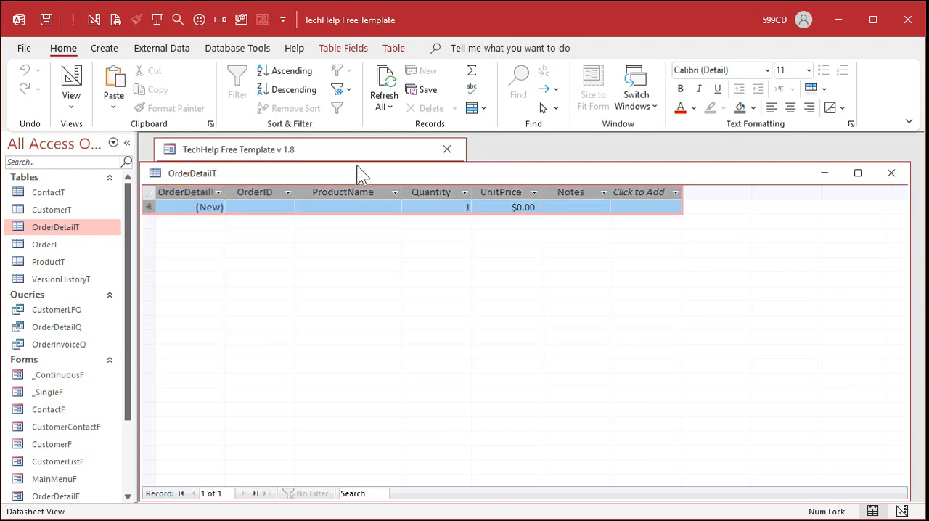
pyautogui.click(31, 80)
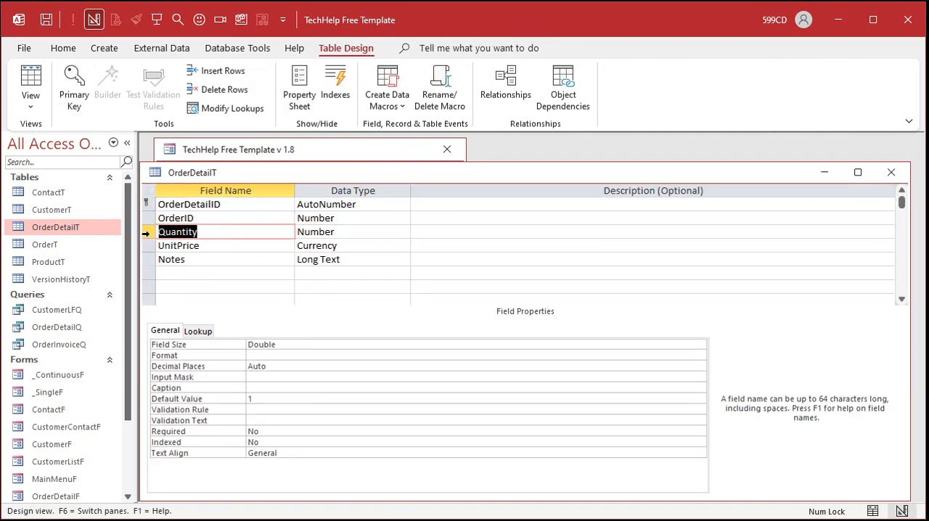
# Replace ProductName with a numeric ProductID field in OrderDetailT, check the datasheet and close it
pyautogui.click(225, 273)
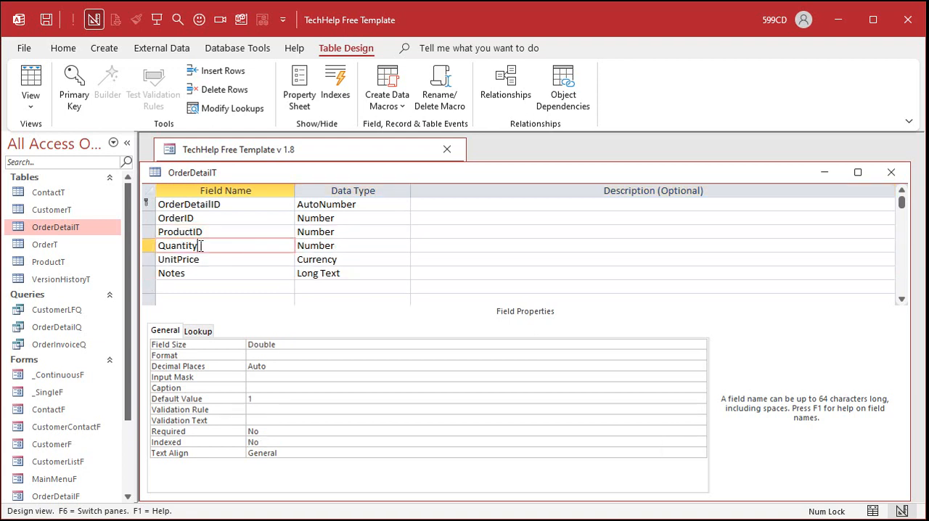
pyautogui.moveTo(31, 80)
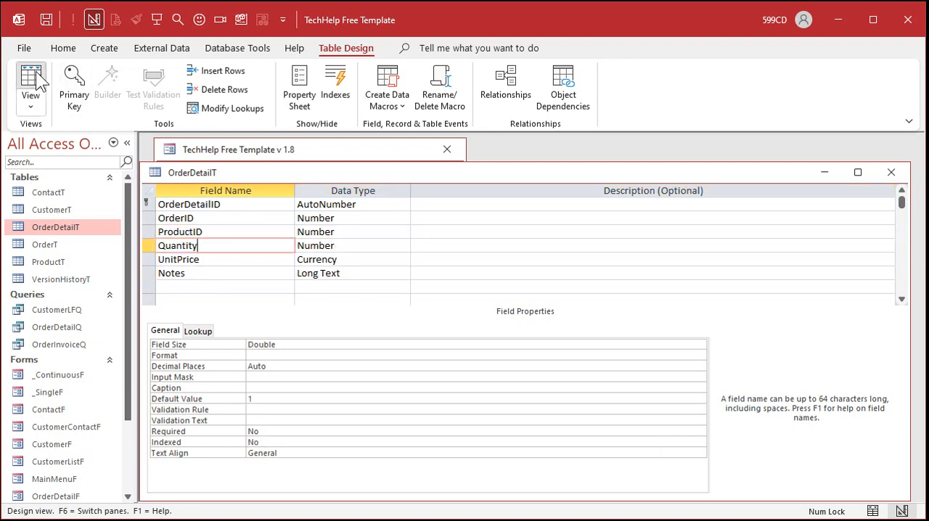
pyautogui.click(31, 84)
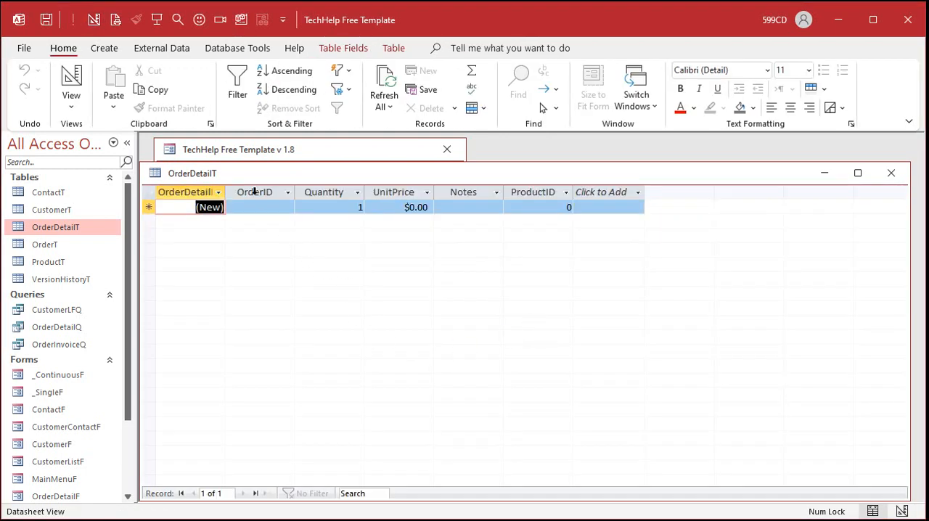
pyautogui.moveTo(465, 192)
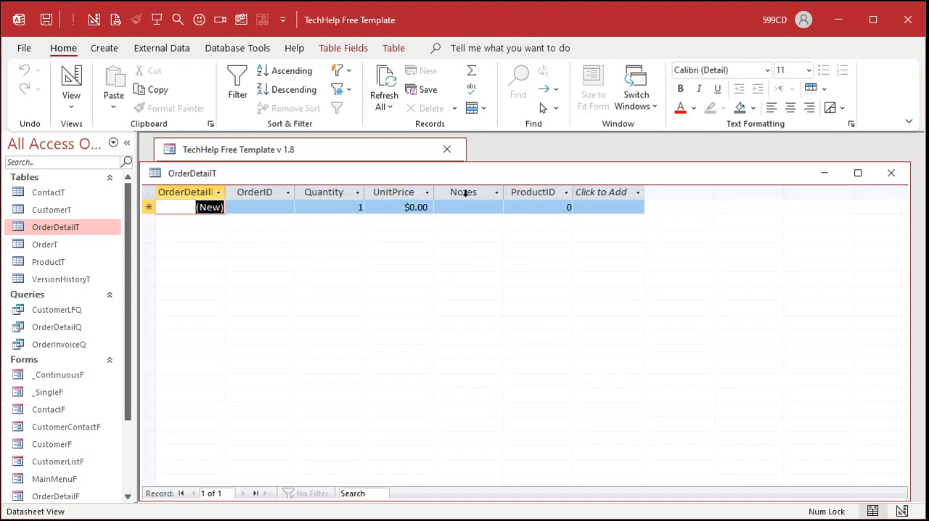
pyautogui.click(537, 206)
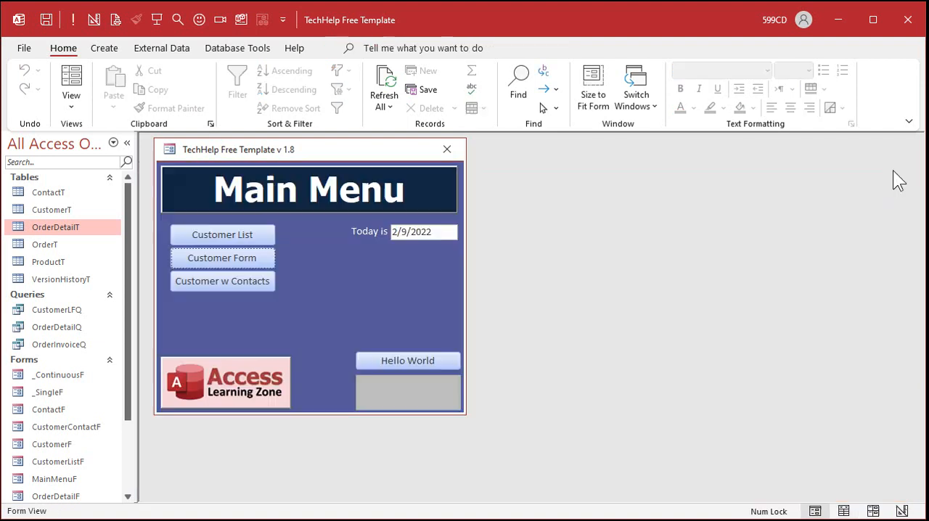
pyautogui.moveTo(651, 281)
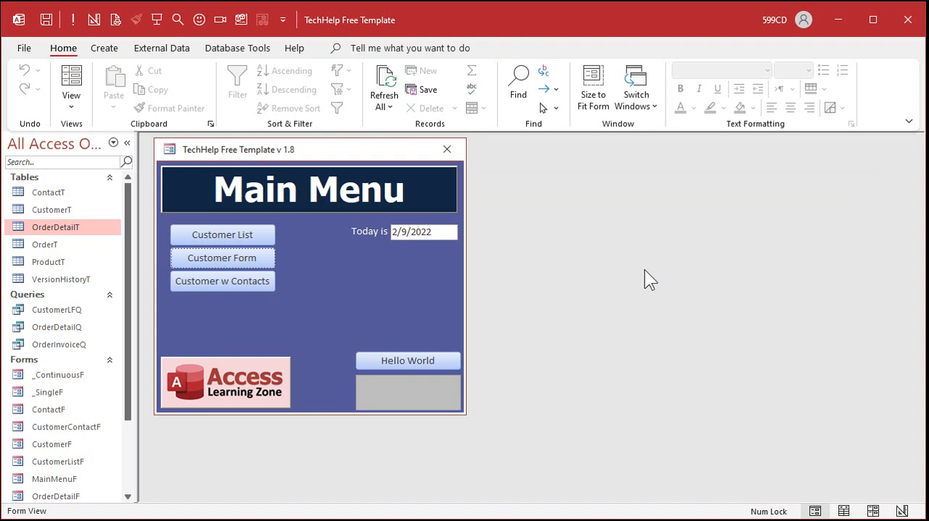
pyautogui.moveTo(113, 458)
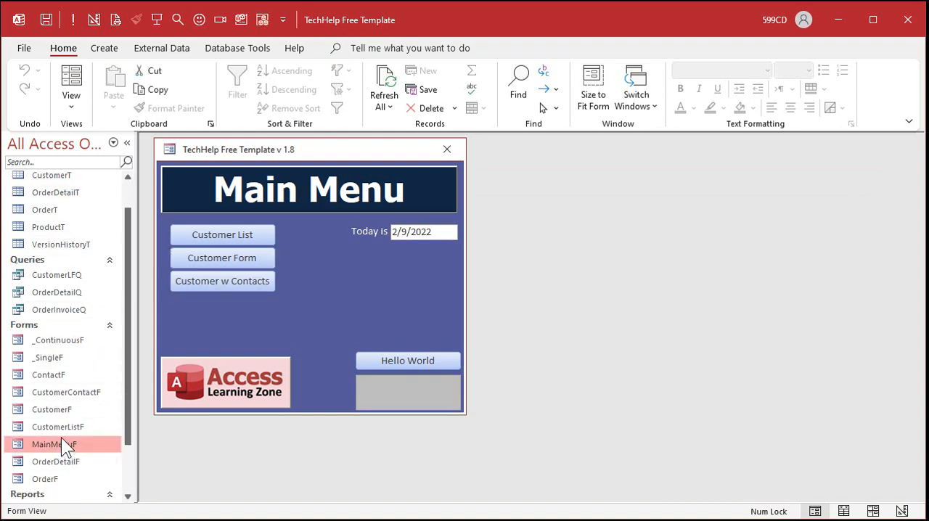
# Place a new combo box in the Detail section of OrderDetailF in Design View
pyautogui.rightClick(55, 461)
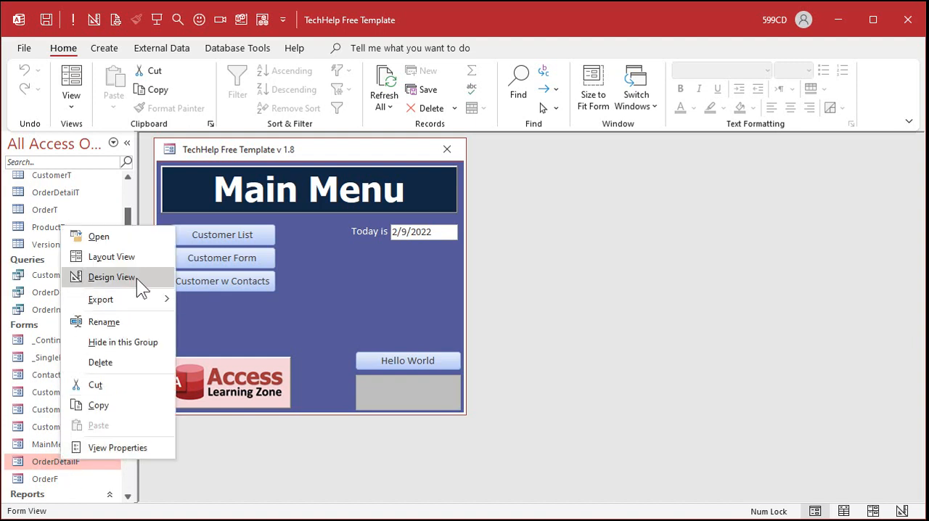
pyautogui.click(112, 276)
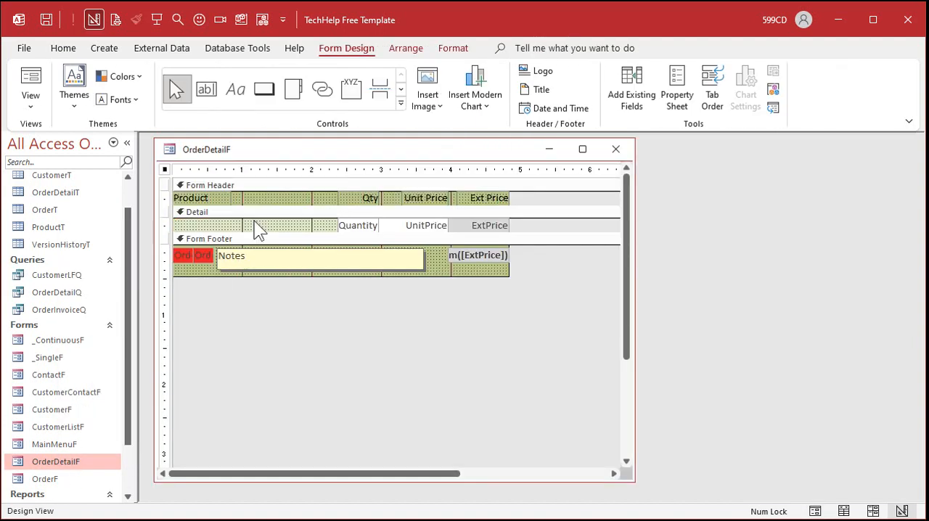
pyautogui.moveTo(430, 146)
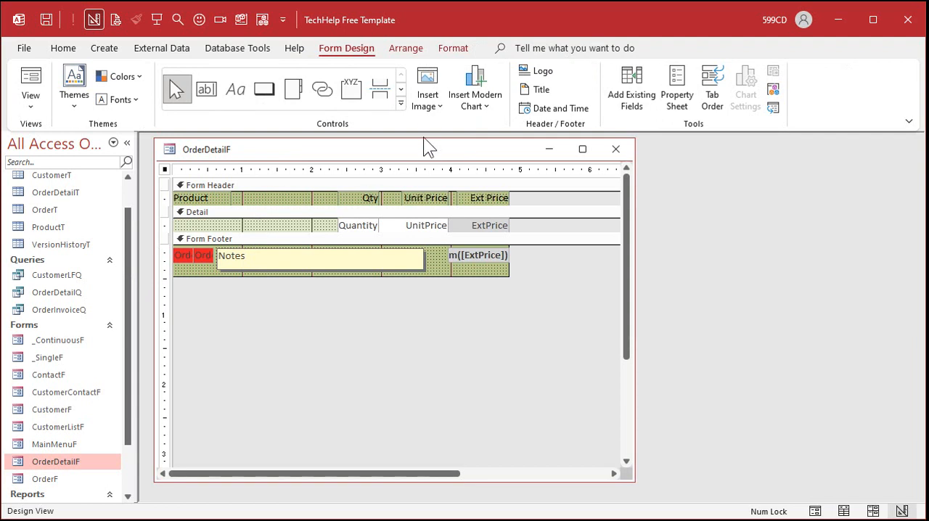
pyautogui.click(401, 101)
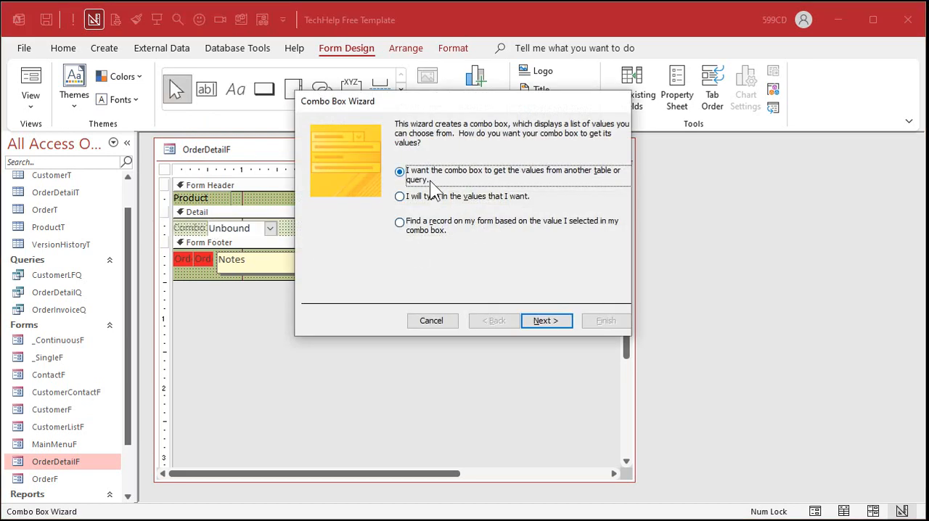
# Configure the combo to list ProductT names sorted ascending and store the value in ProductID
pyautogui.click(546, 321)
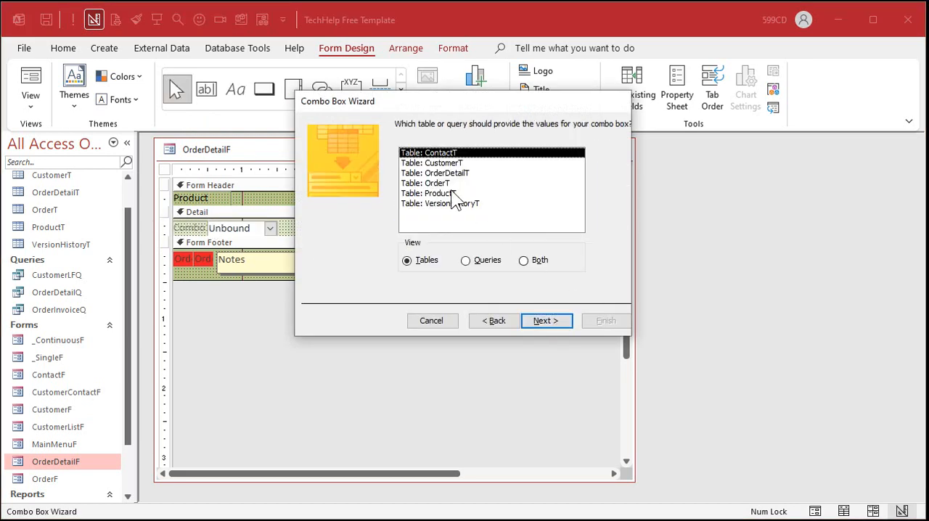
pyautogui.click(546, 321)
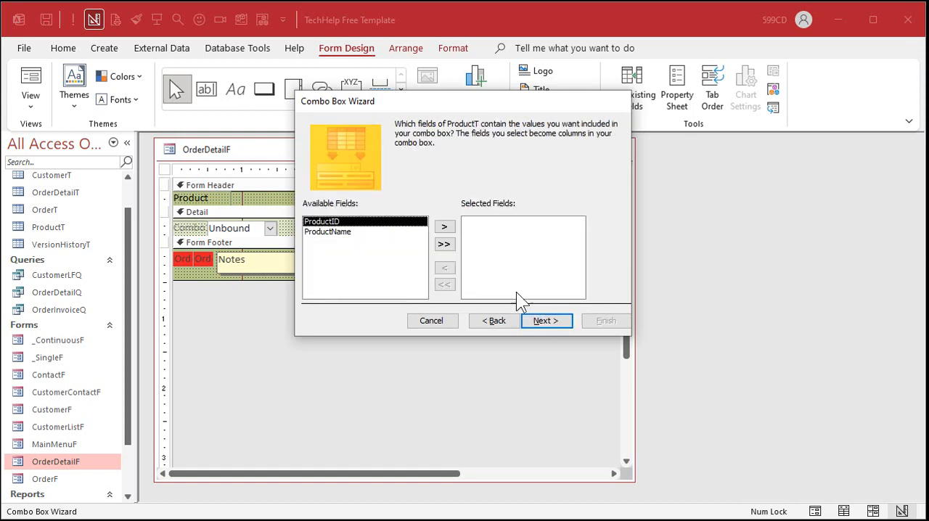
pyautogui.click(546, 321)
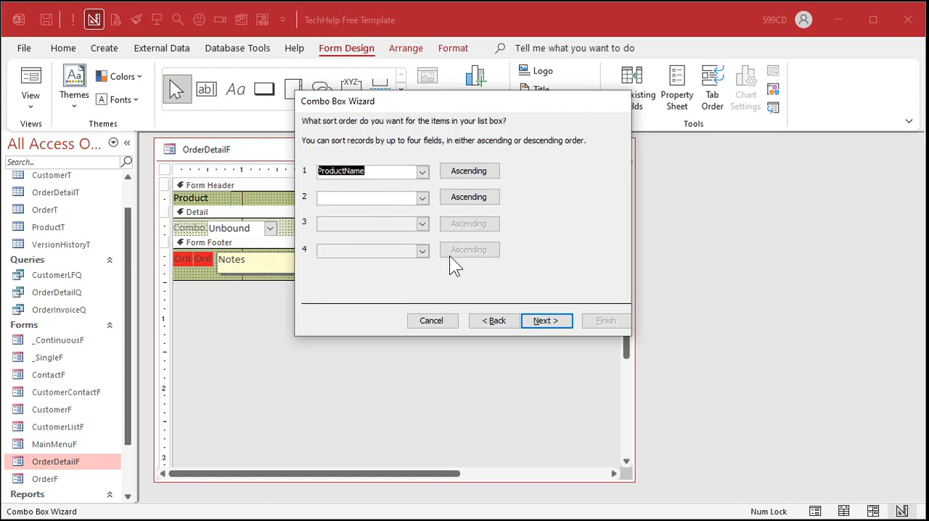
pyautogui.click(546, 321)
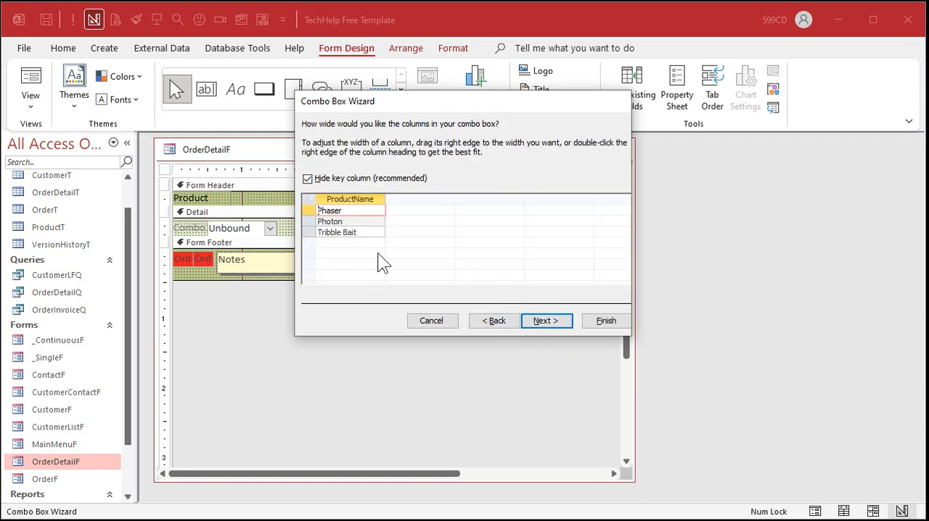
pyautogui.moveTo(437, 262)
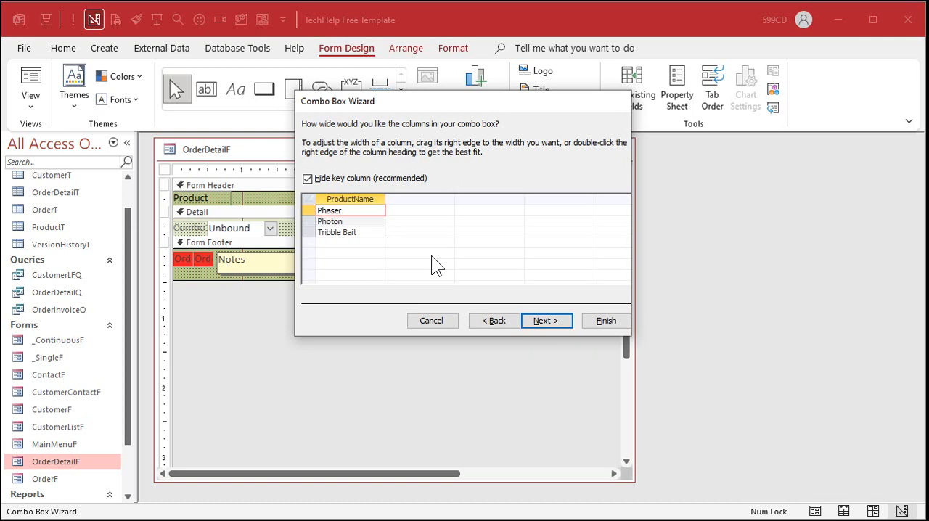
pyautogui.moveTo(565, 258)
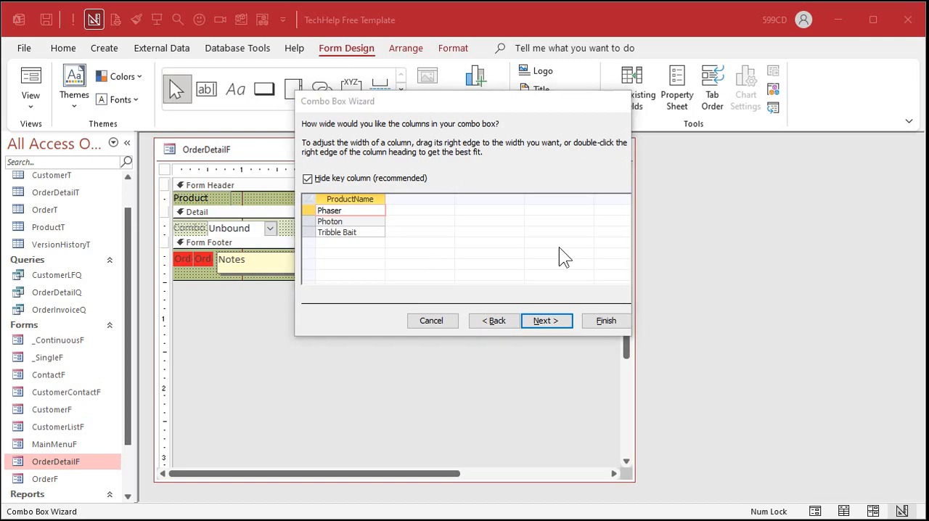
pyautogui.click(546, 321)
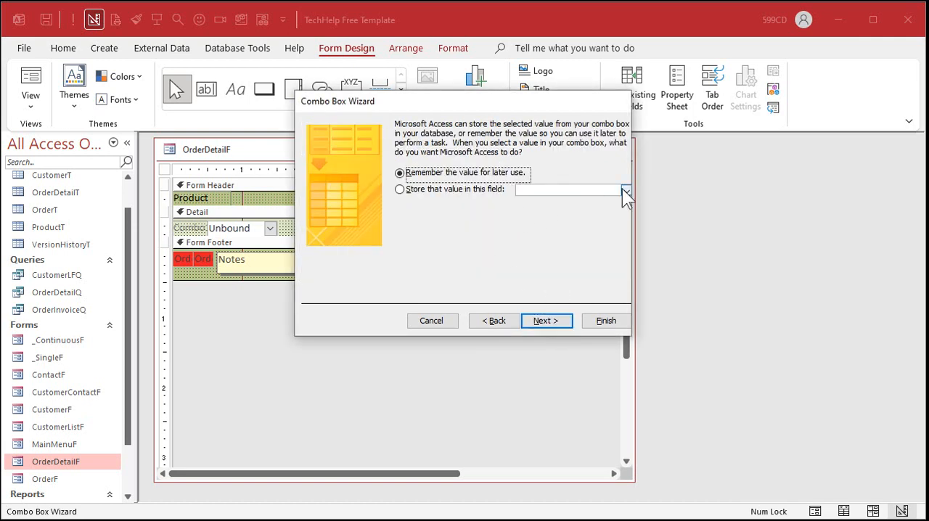
pyautogui.click(399, 189)
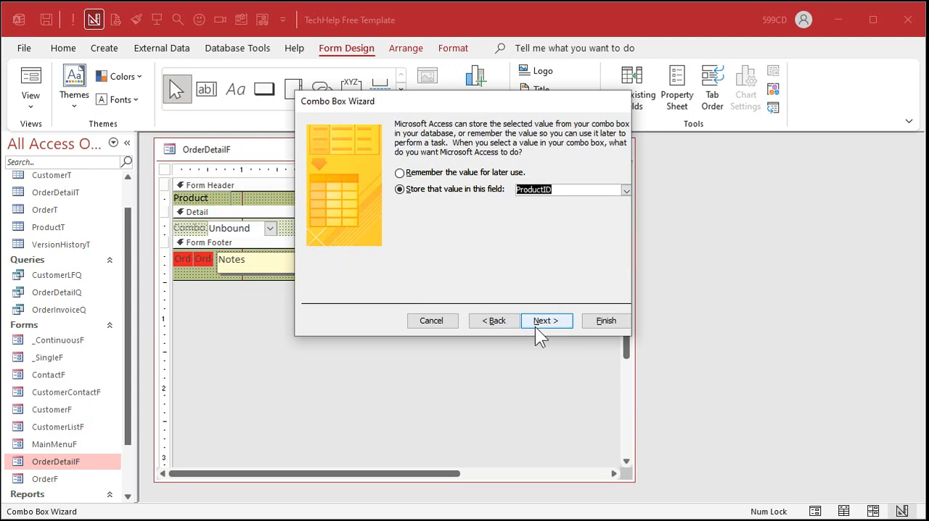
pyautogui.click(546, 321)
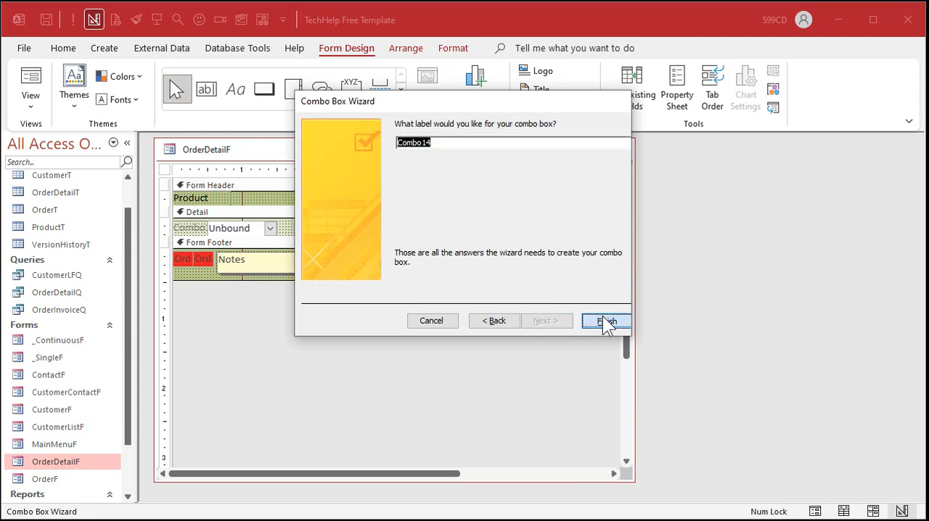
pyautogui.click(607, 321)
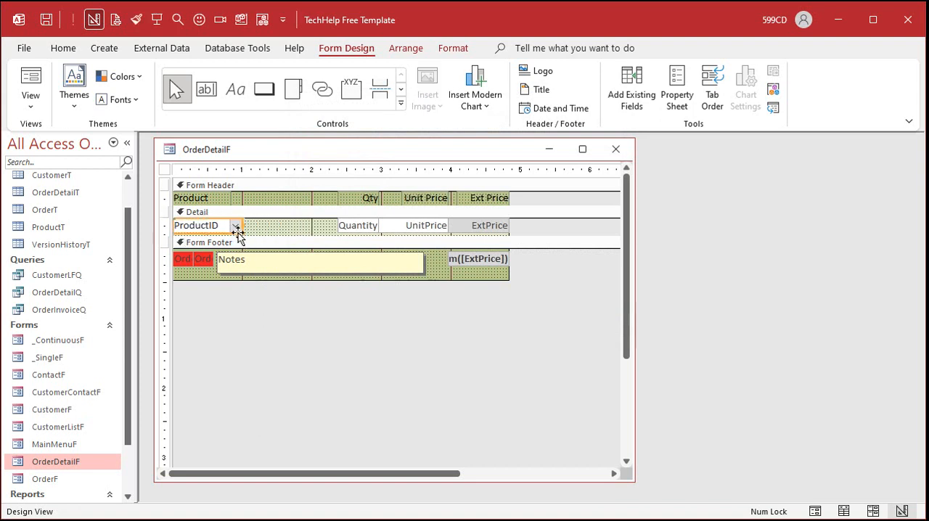
# Widen the product combo box to Quantity and name it ProductCombo in the Property Sheet
pyautogui.click(206, 225)
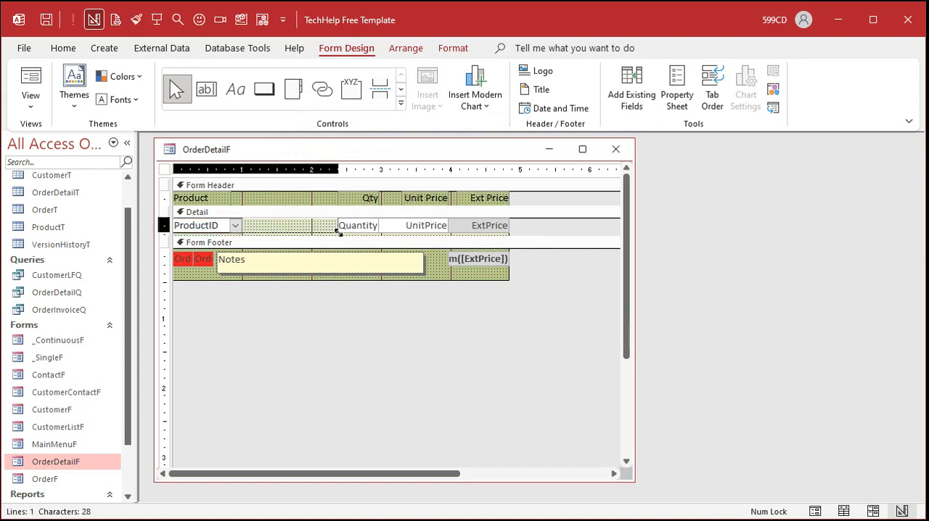
pyautogui.click(677, 87)
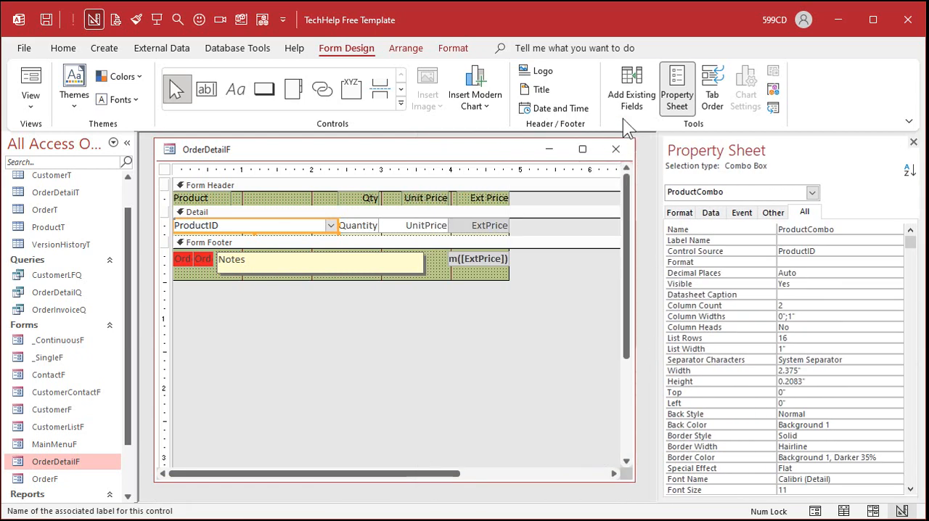
pyautogui.click(711, 87)
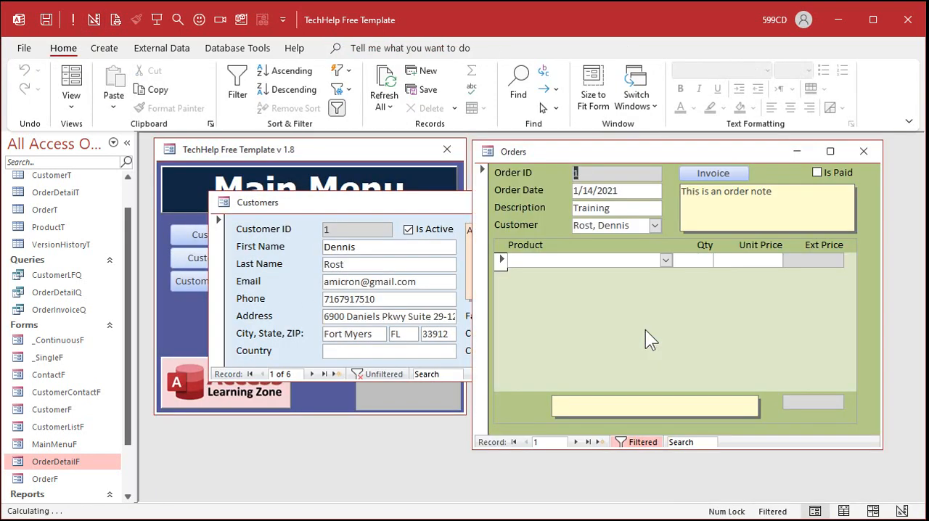
# Pick Photon, Phaser, Tribble Bait and a second Photon from the Product combo on order 1
pyautogui.click(665, 260)
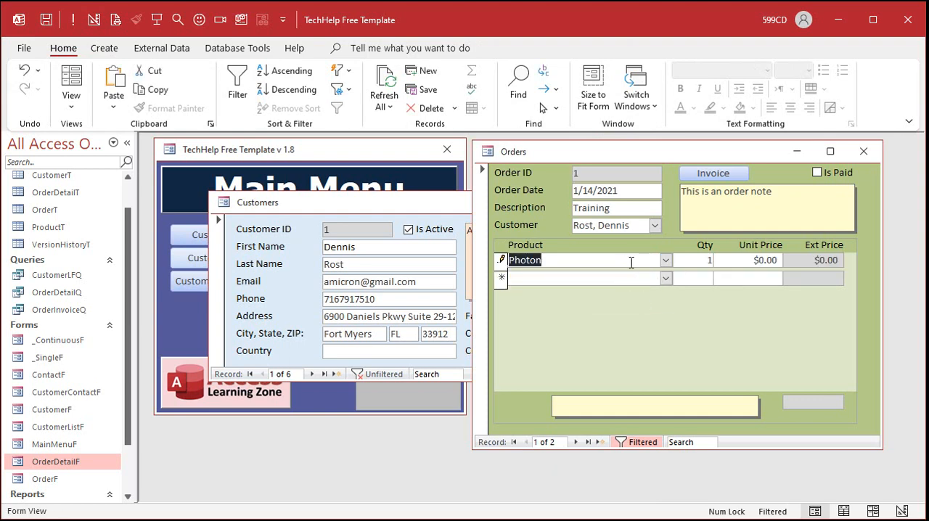
pyautogui.rightClick(514, 151)
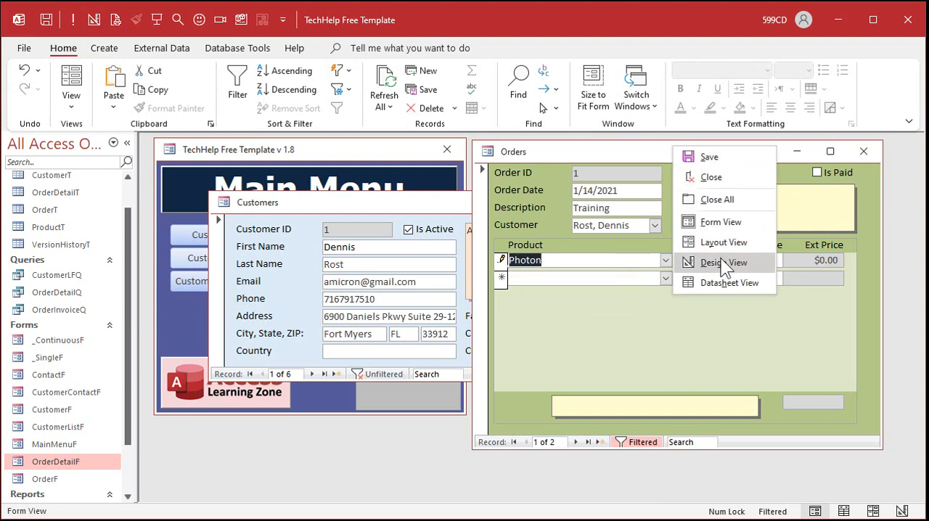
pyautogui.click(723, 261)
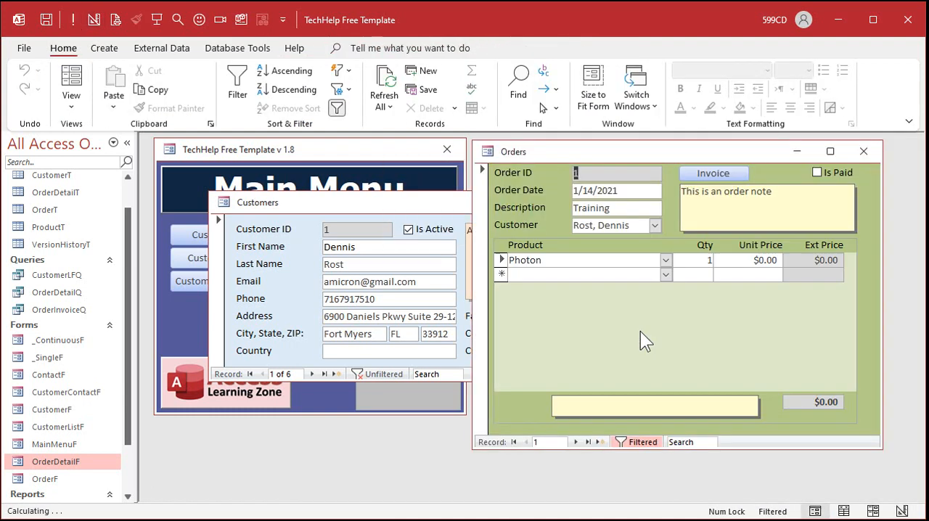
pyautogui.click(665, 274)
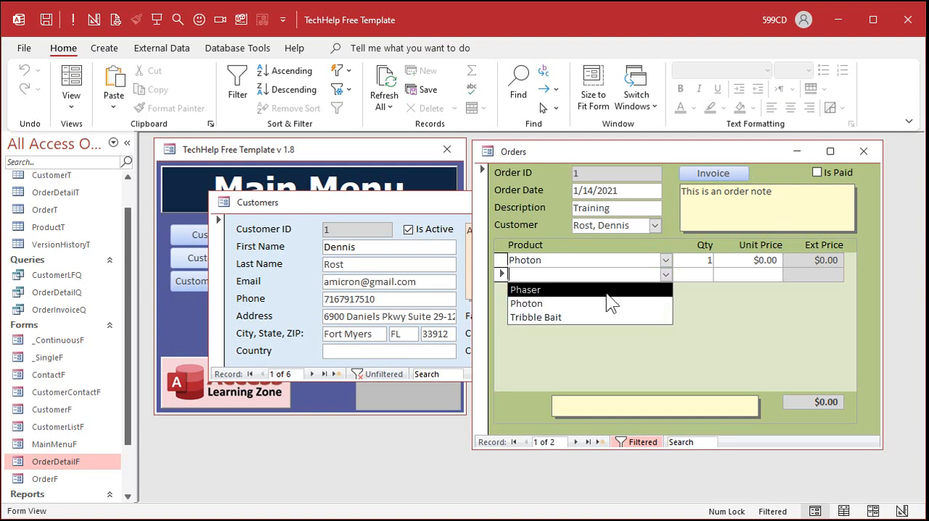
pyautogui.click(526, 291)
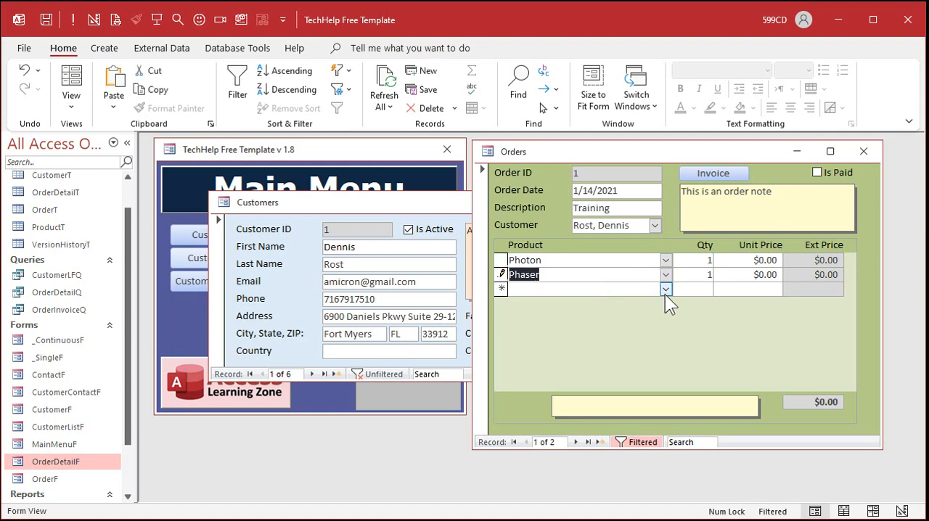
pyautogui.click(588, 289)
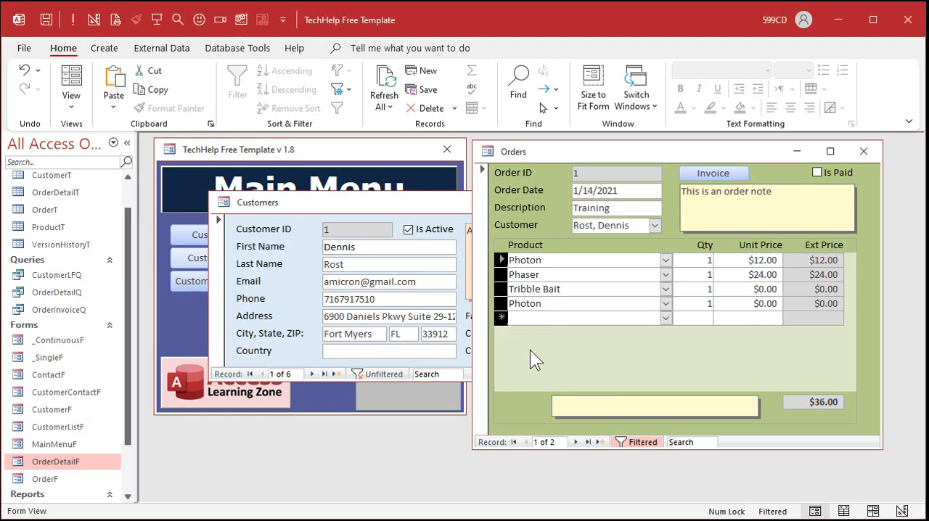
# Close the Customers form, leaving only the Main Menu open
pyautogui.click(864, 151)
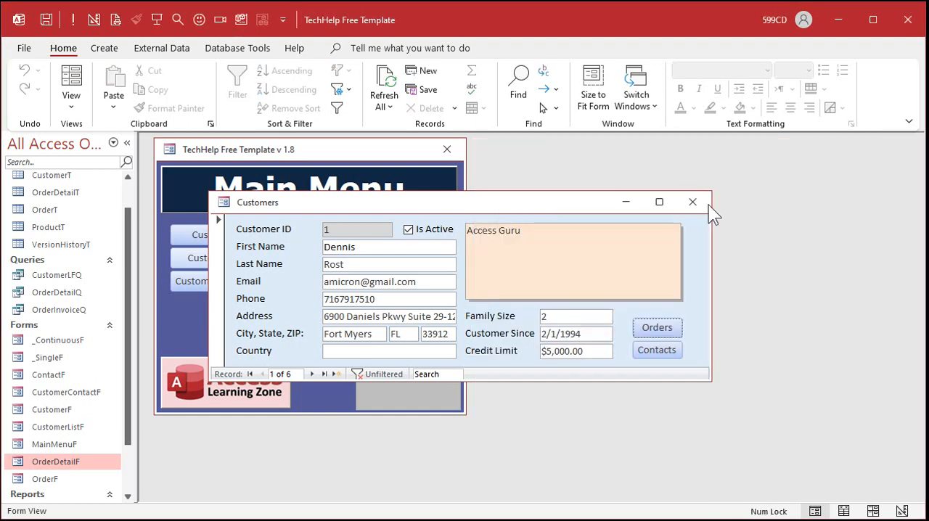
pyautogui.click(693, 202)
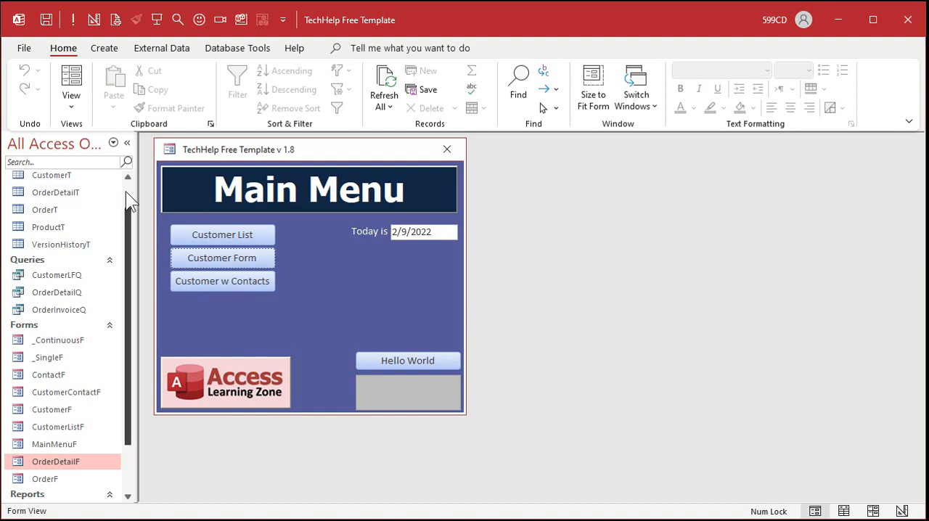
pyautogui.scroll(3)
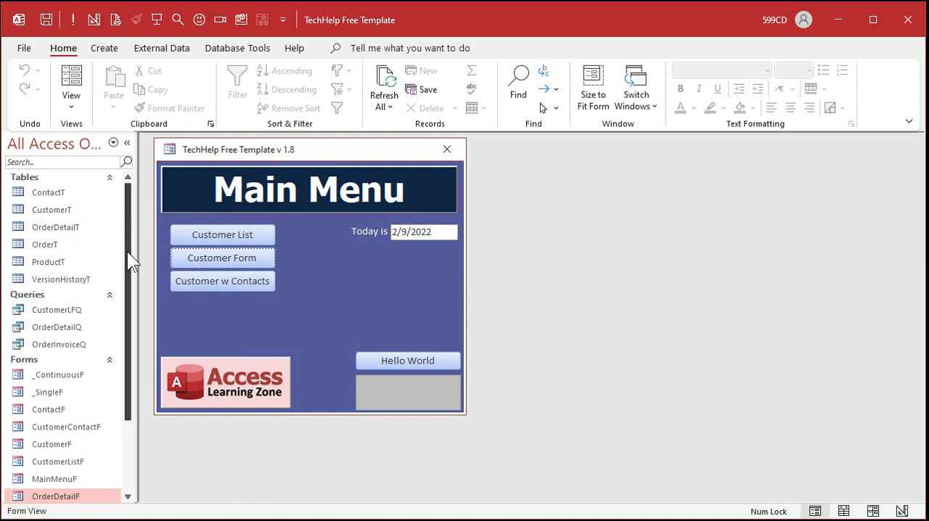
# Open CustomerT in Design View and select CustomerID to check its Indexed property
pyautogui.click(56, 227)
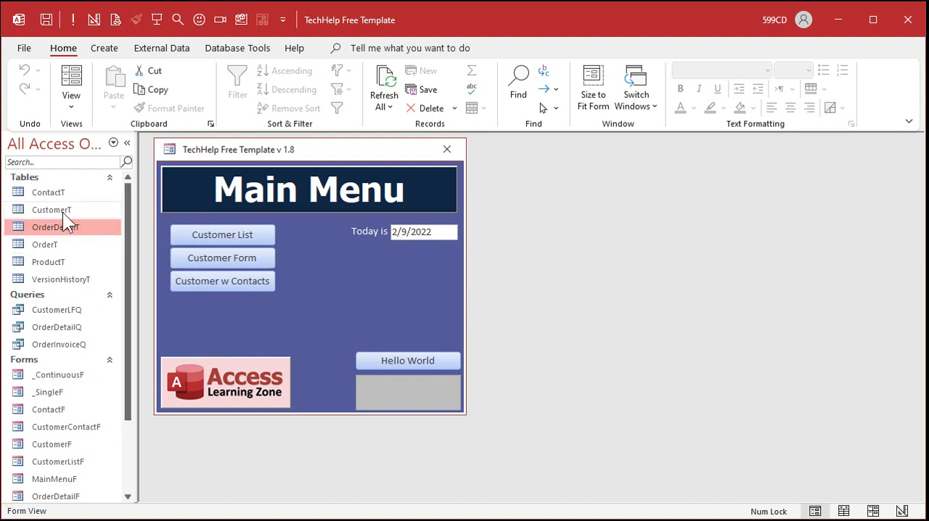
pyautogui.doubleClick(50, 209)
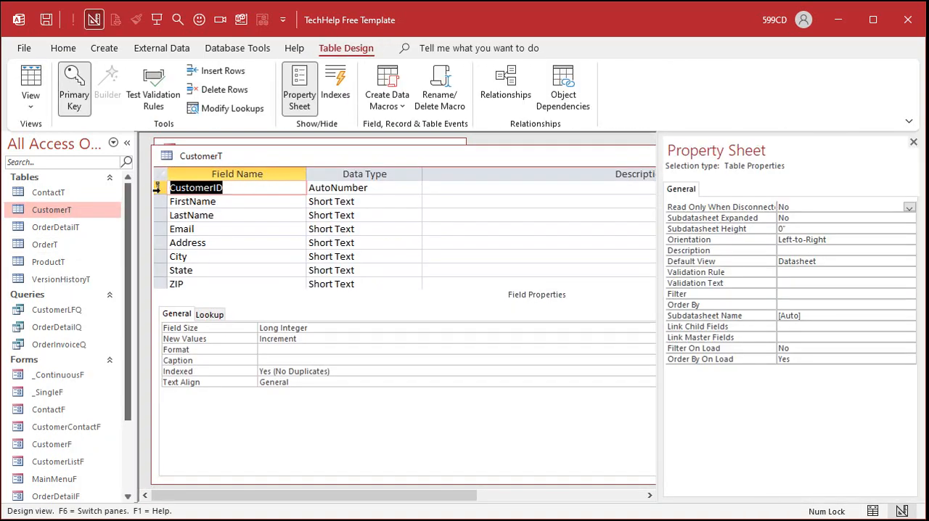
pyautogui.click(157, 188)
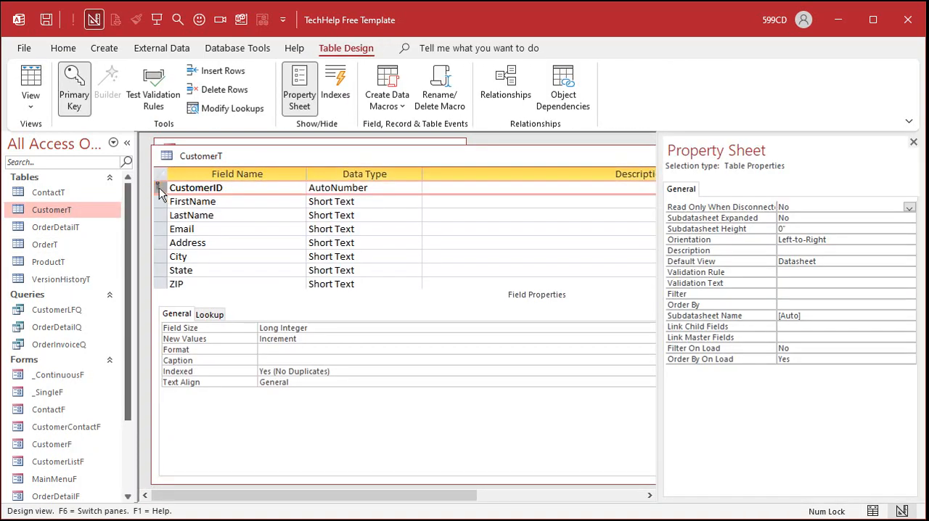
pyautogui.moveTo(160, 190)
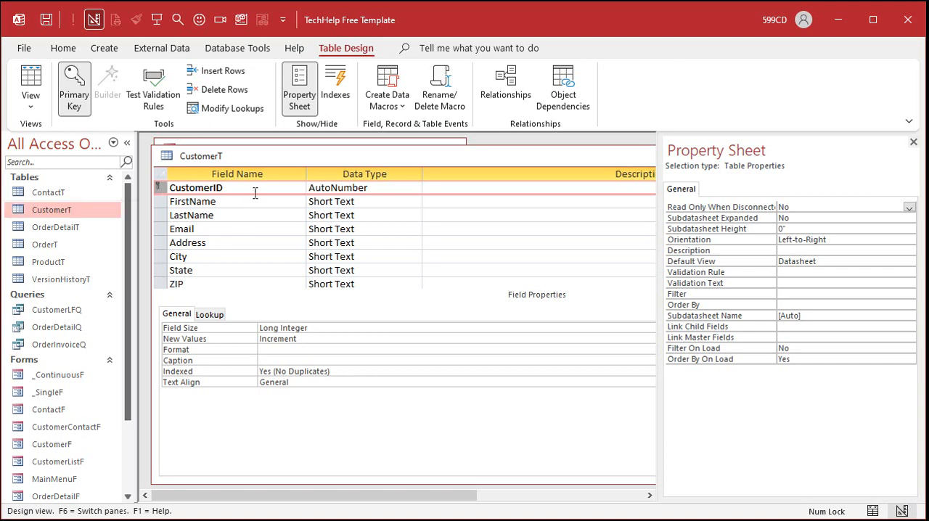
pyautogui.moveTo(244, 200)
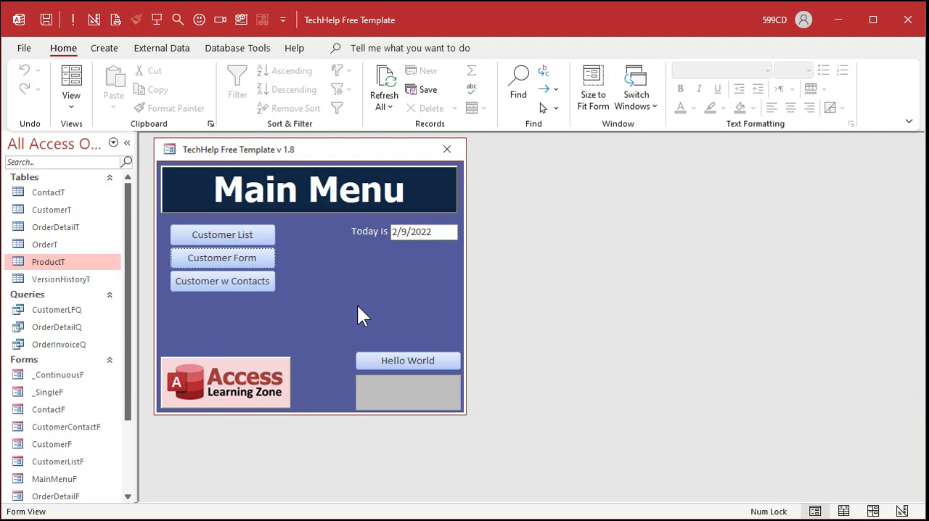
pyautogui.moveTo(73, 241)
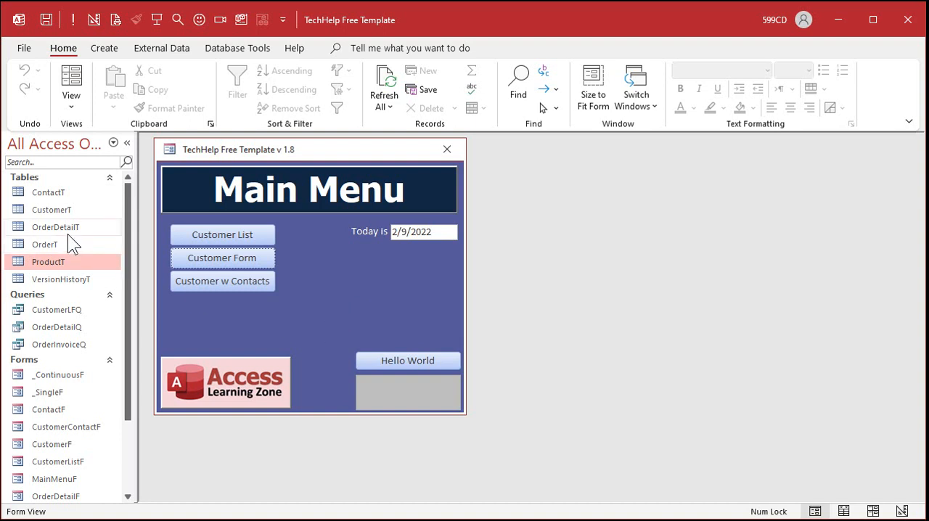
# Bring up OrderDetailT's Indexes list from Design view with OrderID selected
pyautogui.doubleClick(55, 226)
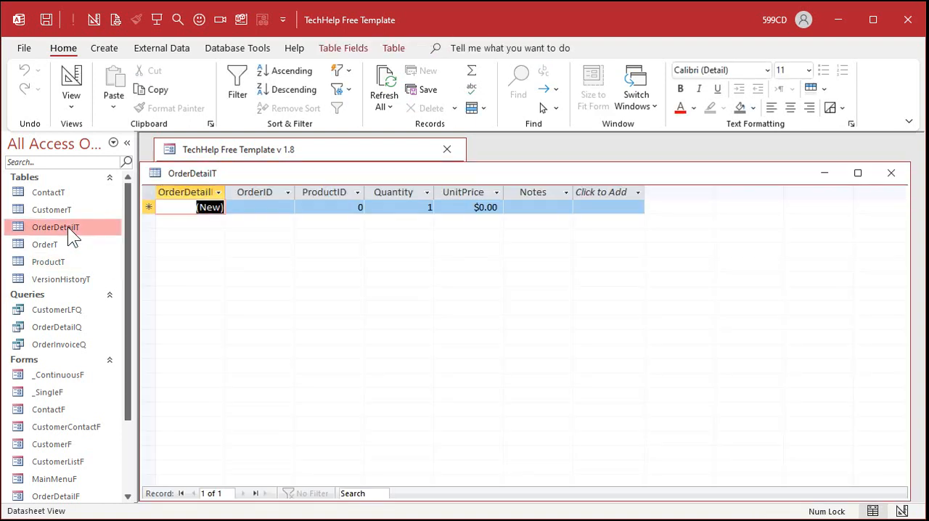
pyautogui.click(71, 80)
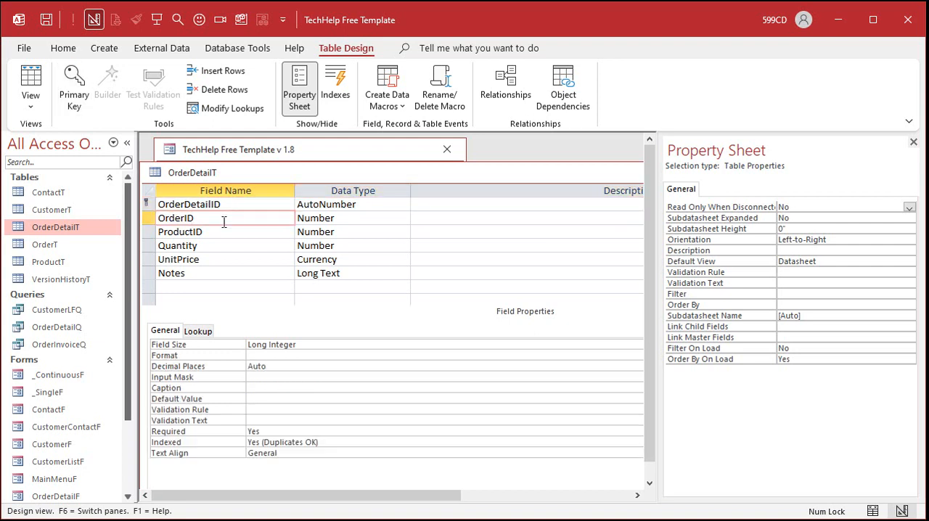
pyautogui.click(181, 233)
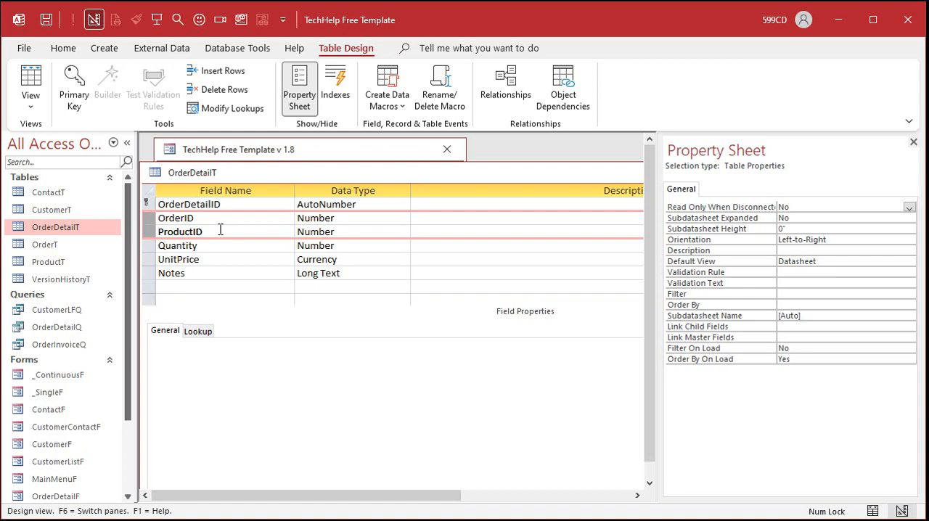
pyautogui.click(335, 87)
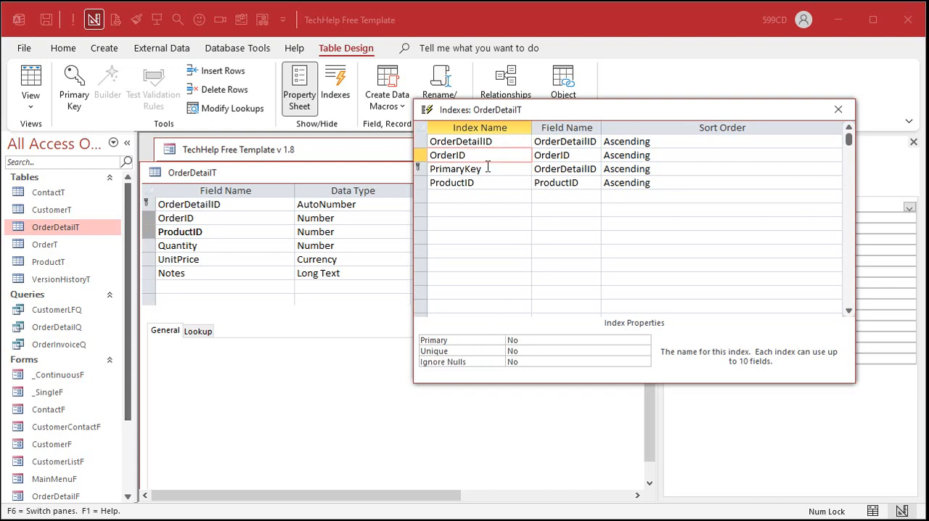
# Review the existing OrderDetailID, PrimaryKey and ProductID indexes
pyautogui.click(462, 141)
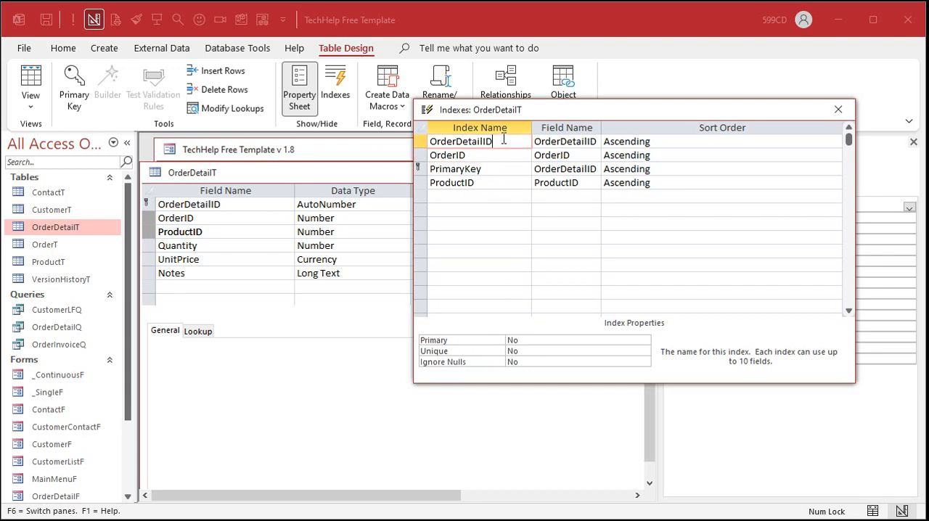
pyautogui.click(456, 168)
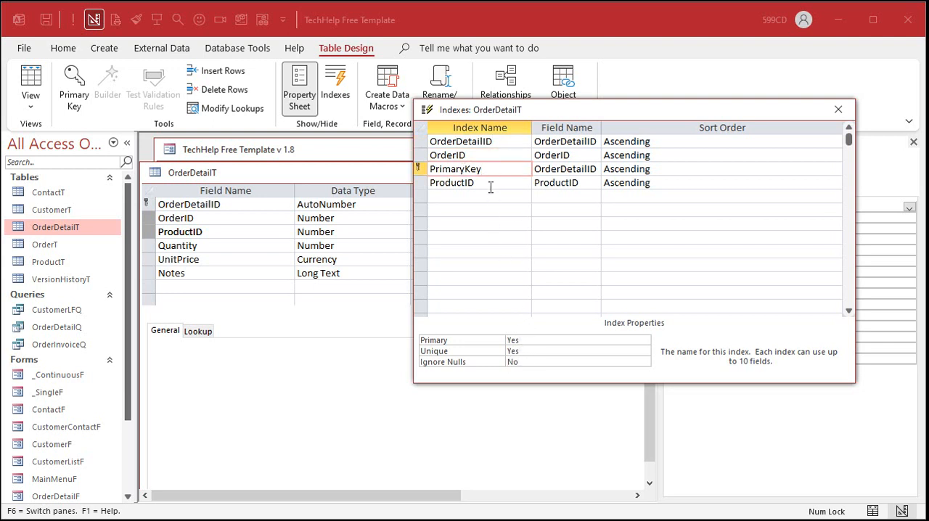
pyautogui.click(452, 183)
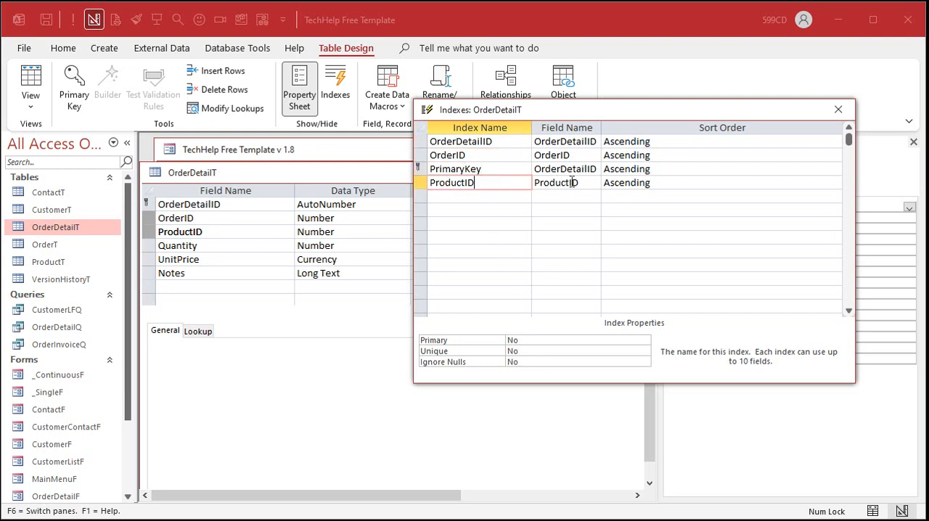
pyautogui.moveTo(546, 206)
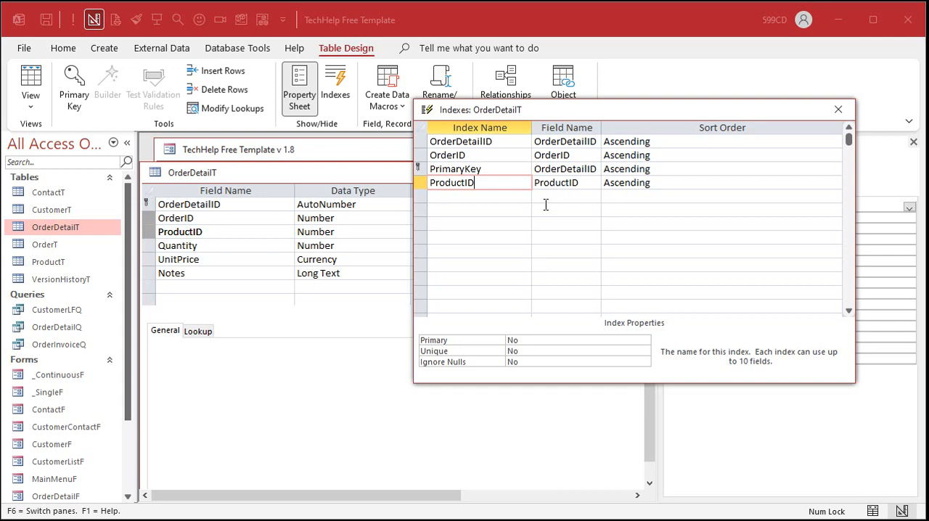
# Add index OrderWithProduct with OrderID on its row and ProductID on the next
pyautogui.click(479, 196)
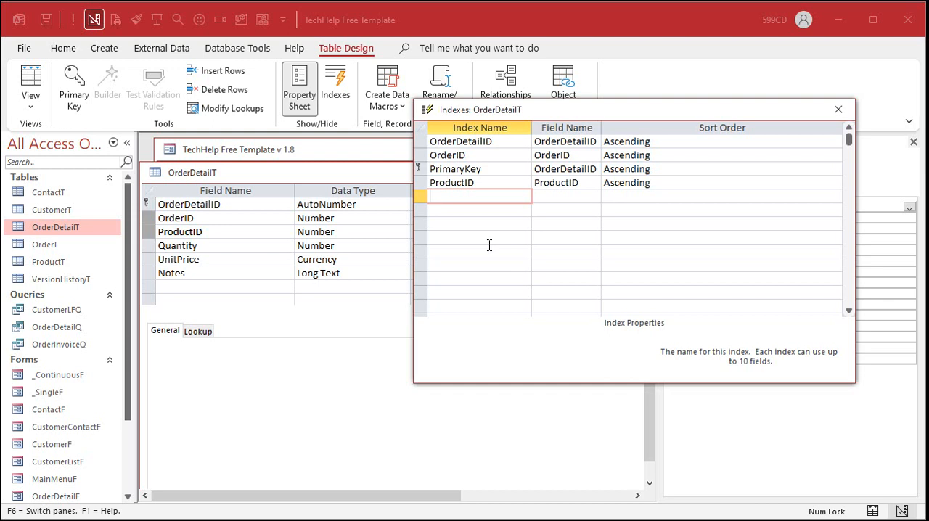
pyautogui.write('OrderWithProduct')
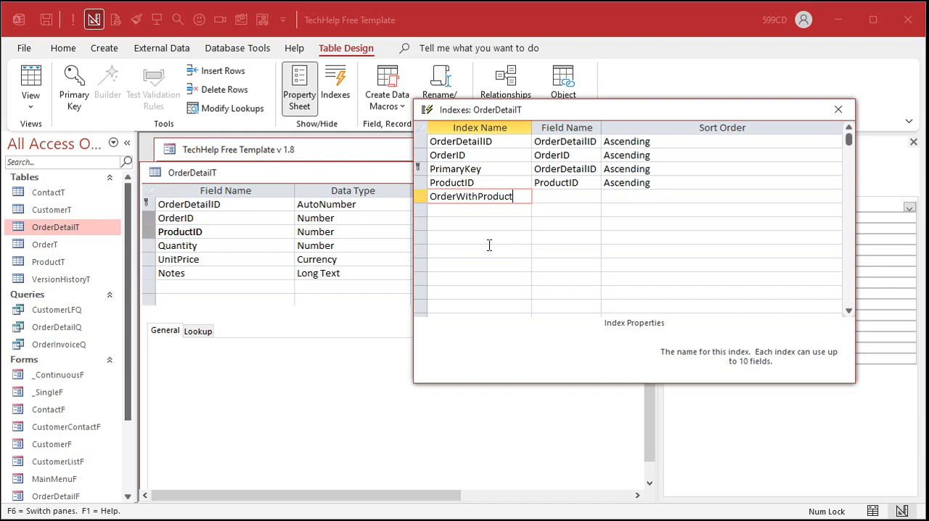
pyautogui.click(566, 196)
pyautogui.write('OrderID')
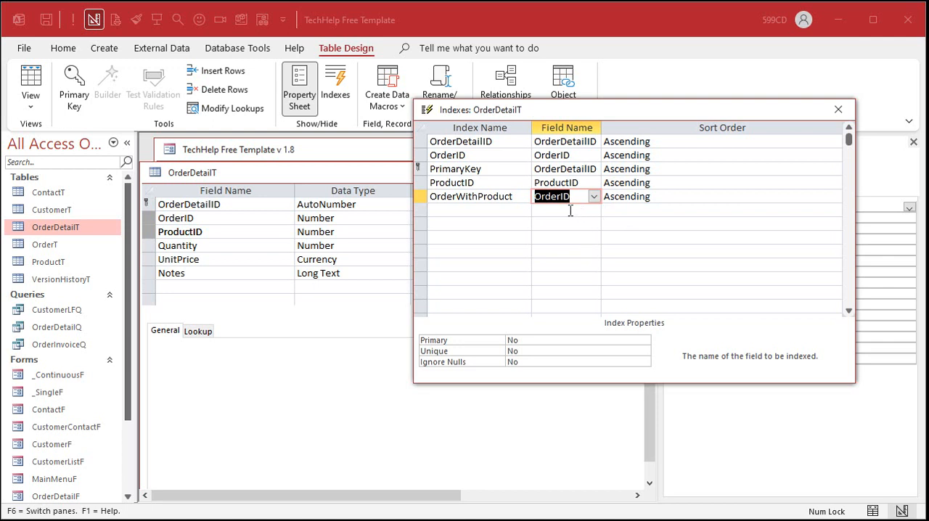
pyautogui.click(594, 210)
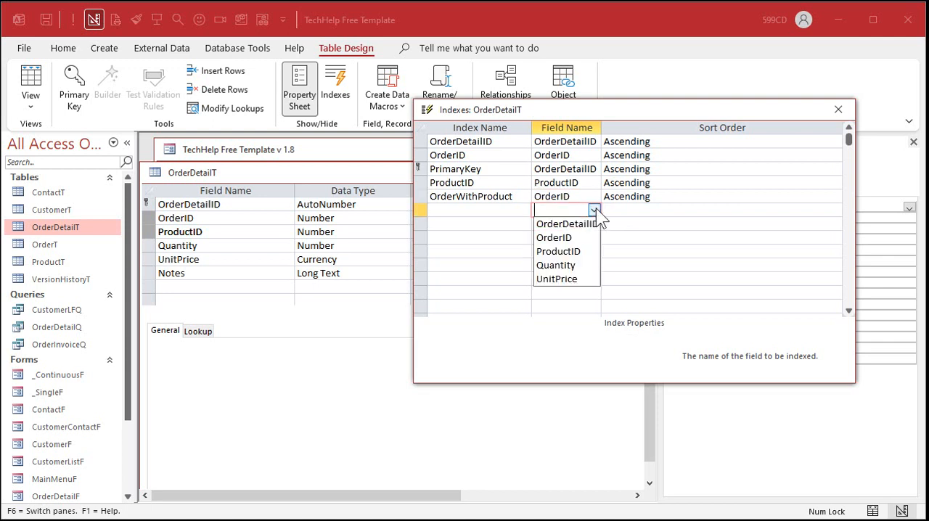
pyautogui.click(557, 252)
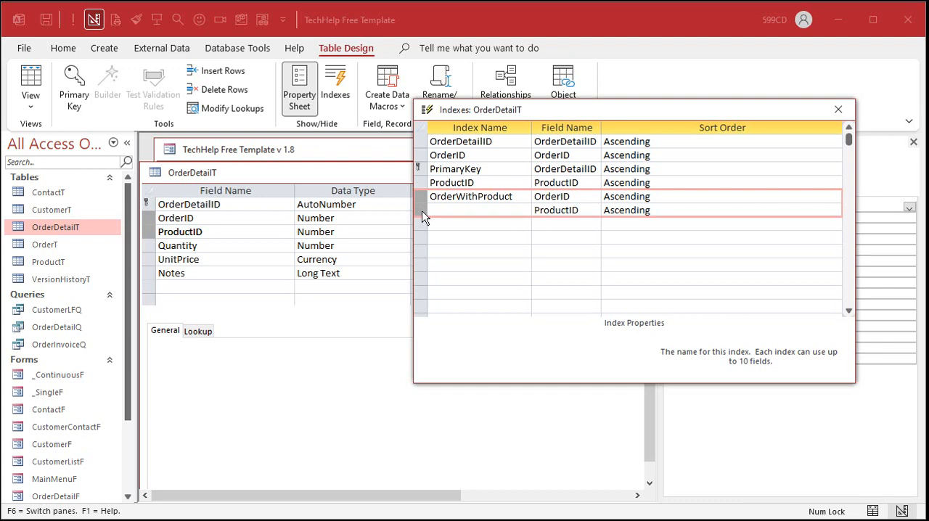
pyautogui.click(480, 209)
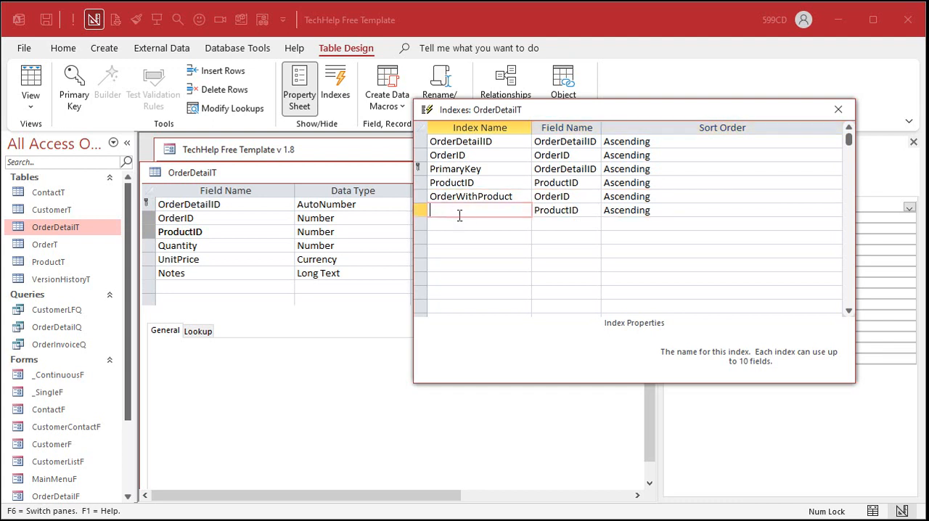
pyautogui.click(472, 196)
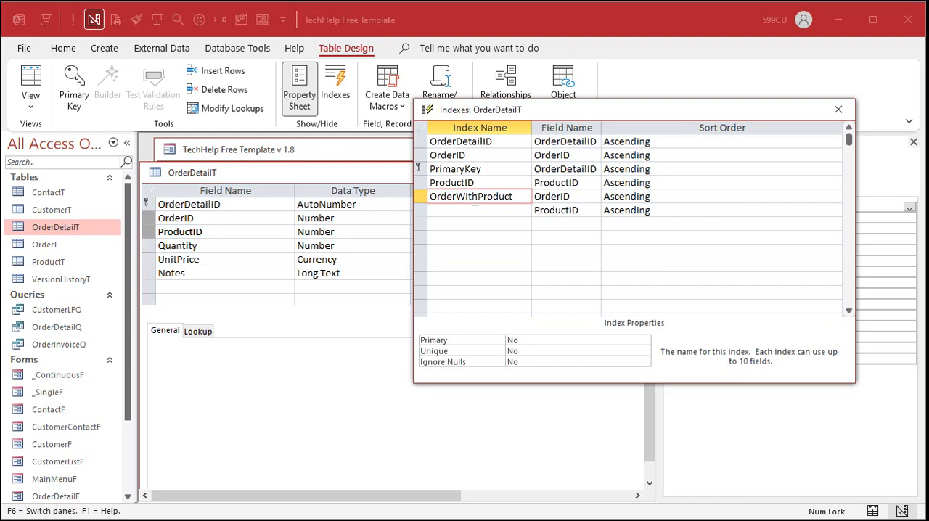
pyautogui.moveTo(580, 198)
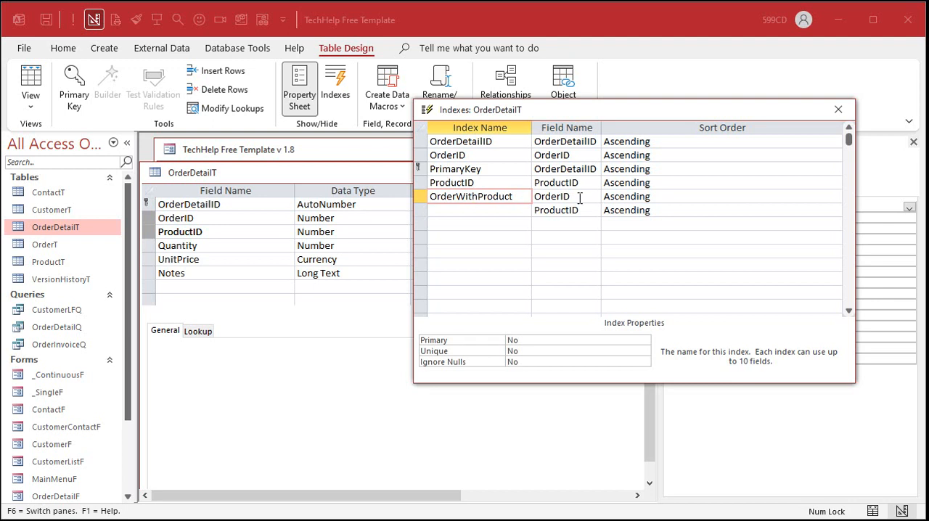
# Set the OrderWithProduct index's Unique property to Yes
pyautogui.click(565, 196)
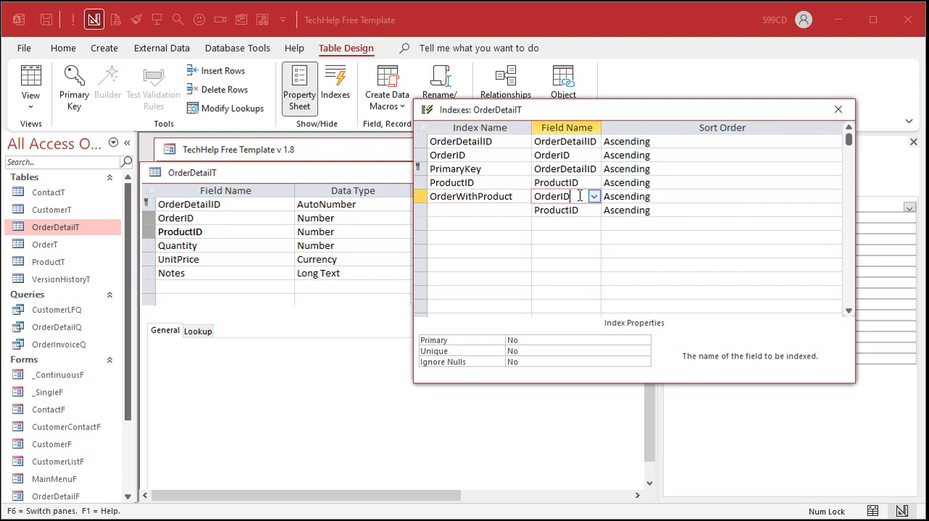
pyautogui.moveTo(506, 341)
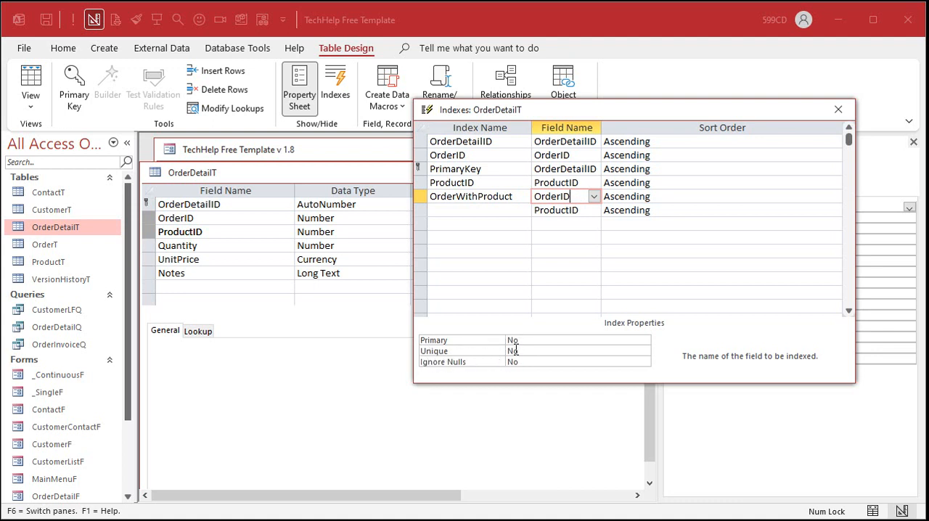
pyautogui.click(578, 350)
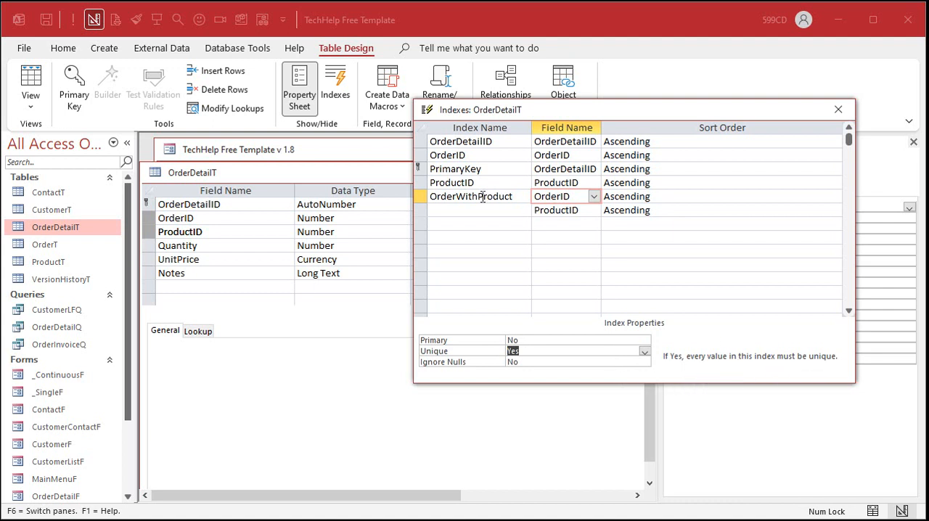
pyautogui.click(470, 196)
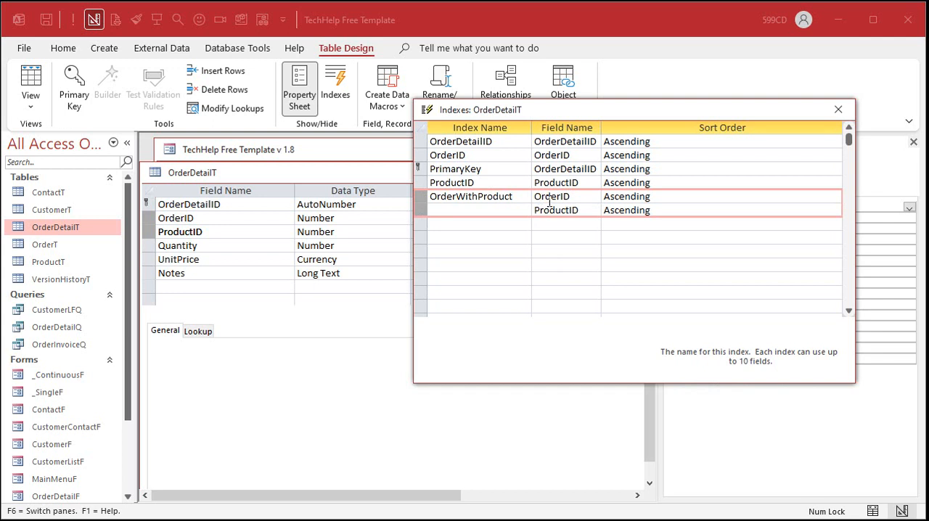
pyautogui.click(471, 196)
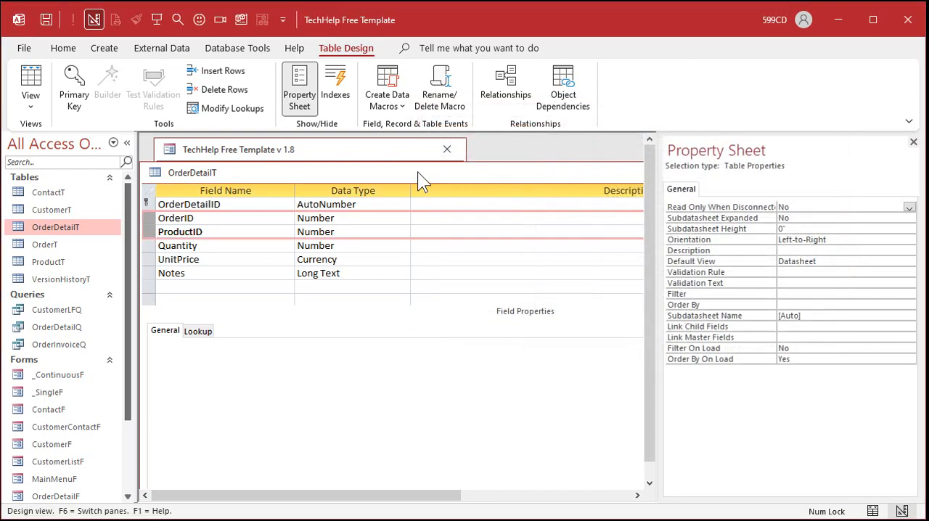
pyautogui.moveTo(392, 272)
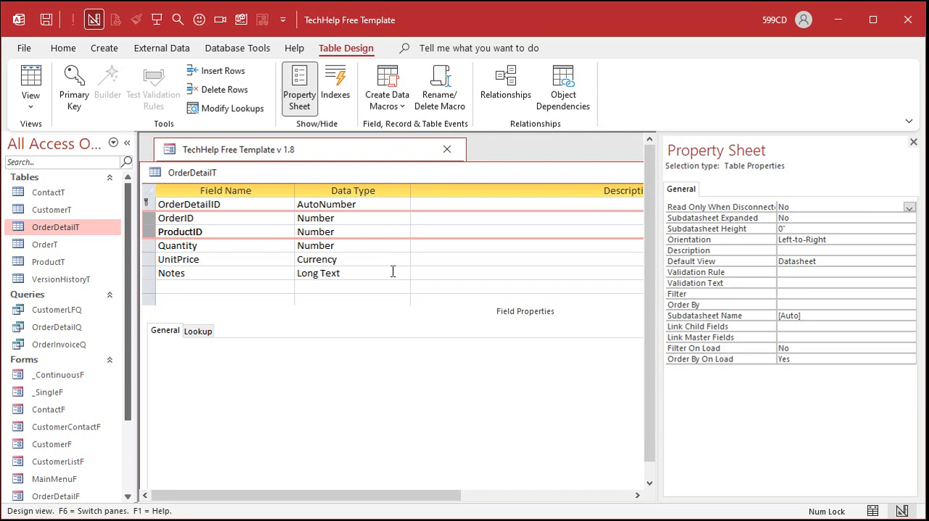
pyautogui.moveTo(392, 198)
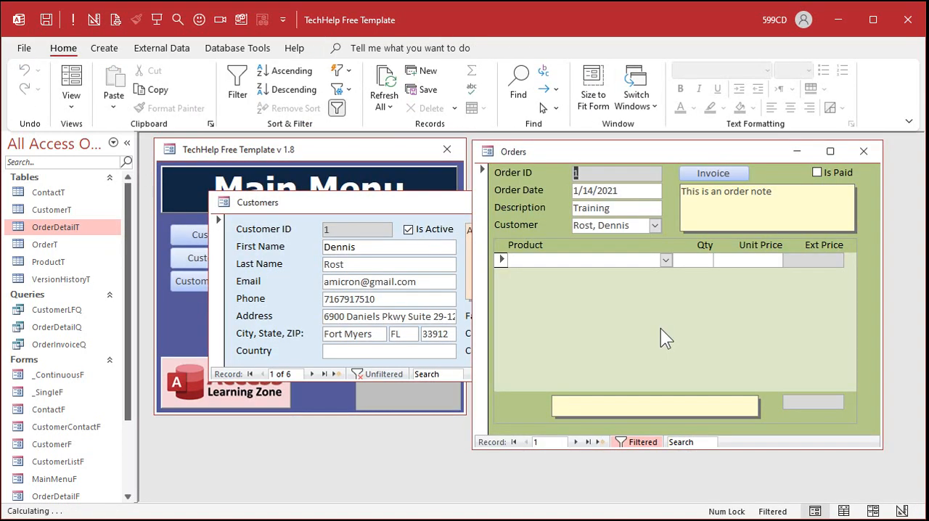
# Add Phaser and Photon line items, then attempt another product on a new row
pyautogui.click(665, 258)
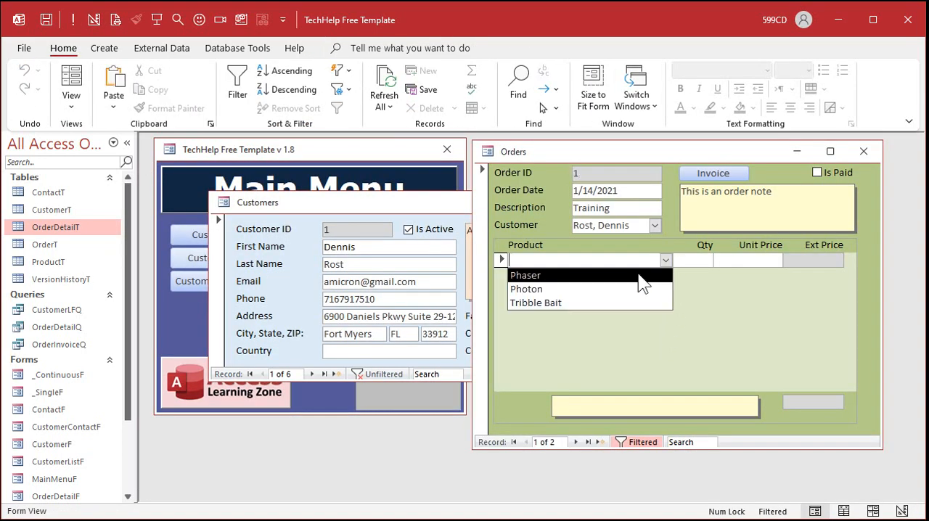
pyautogui.click(525, 275)
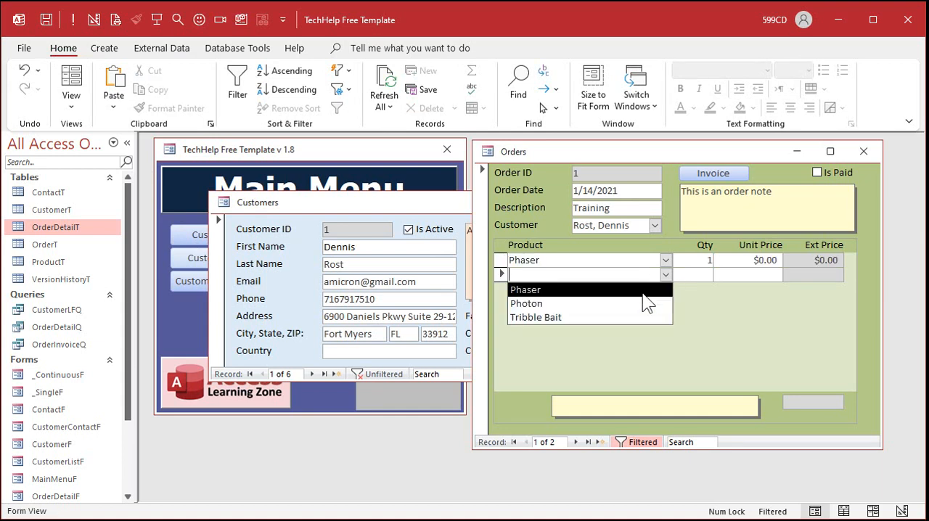
pyautogui.click(526, 304)
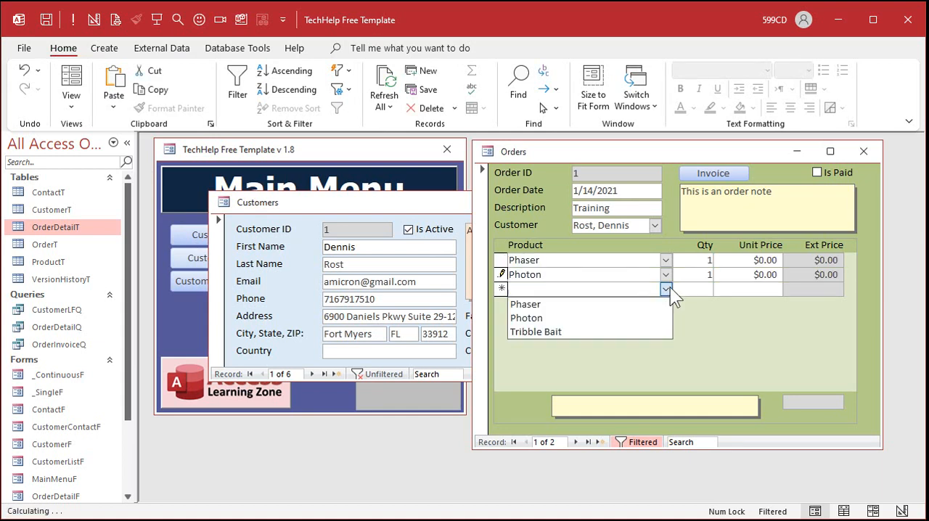
pyautogui.click(526, 303)
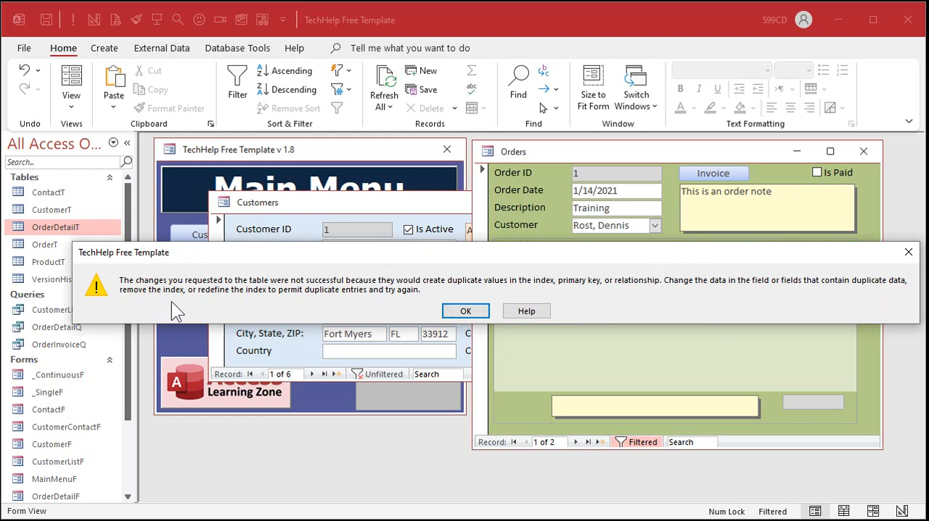
pyautogui.moveTo(372, 302)
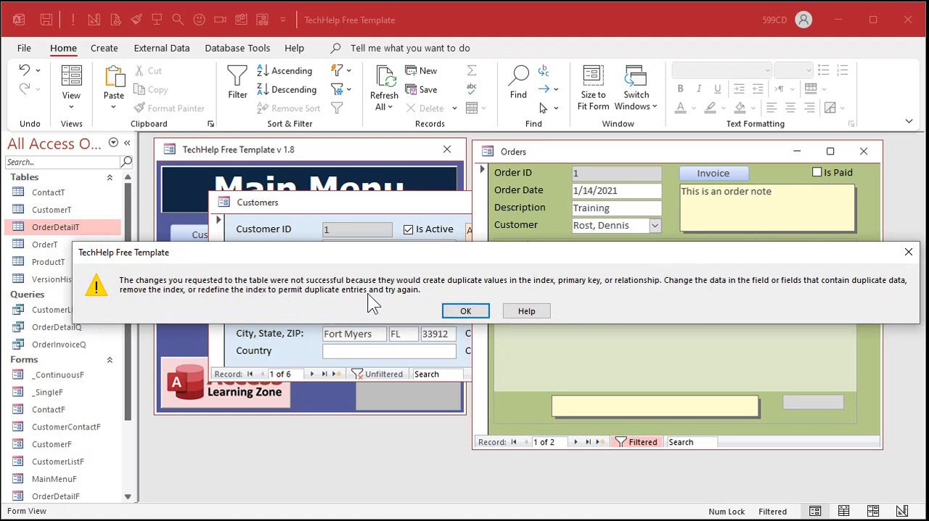
pyautogui.moveTo(549, 327)
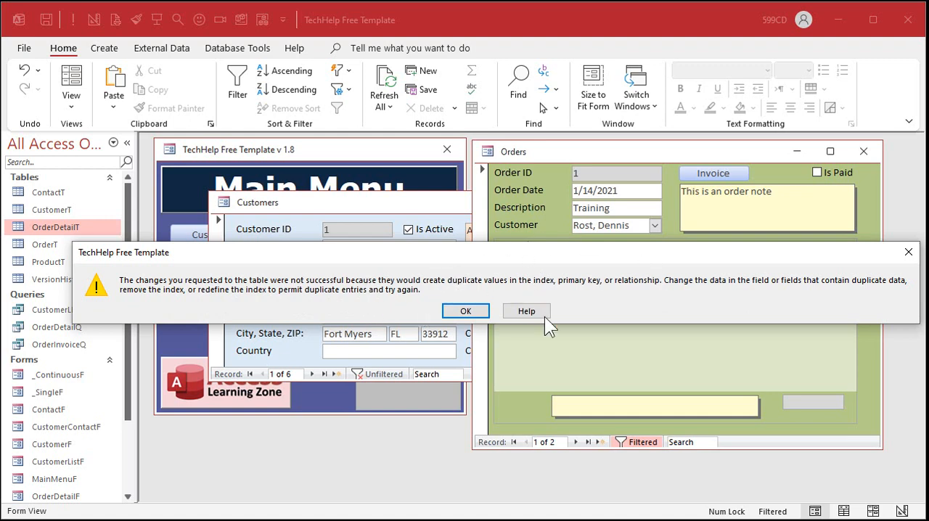
pyautogui.moveTo(617, 289)
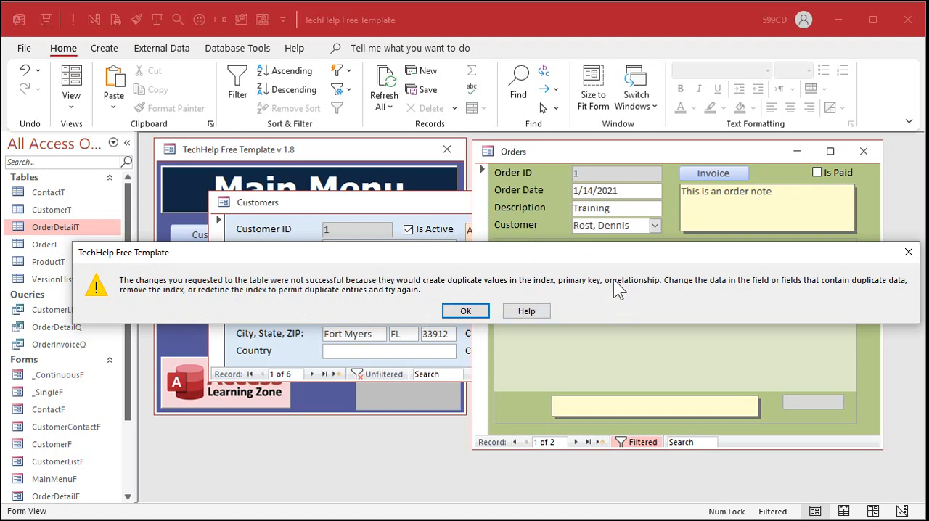
pyautogui.moveTo(714, 293)
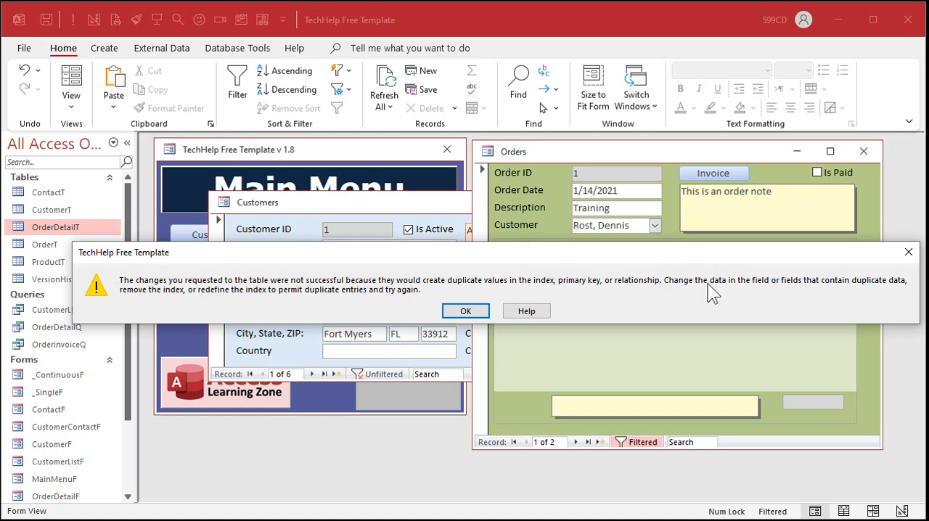
pyautogui.moveTo(709, 296)
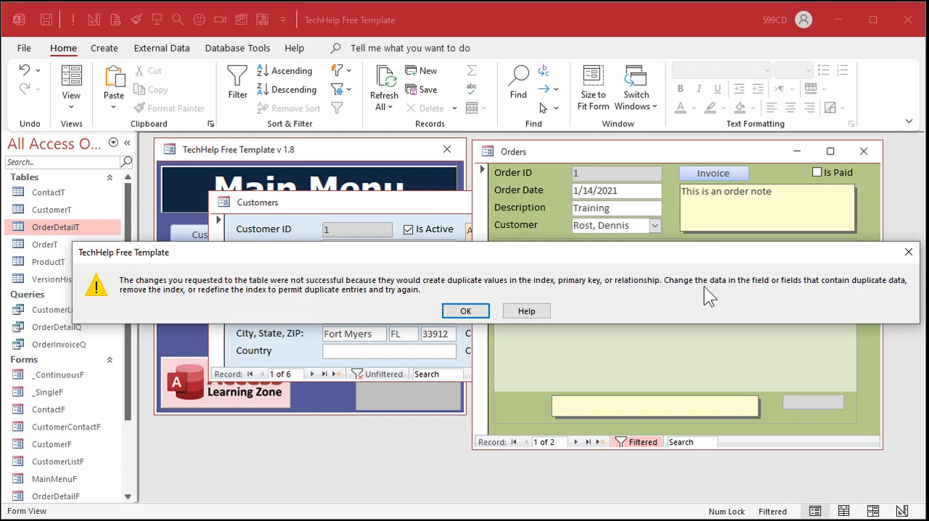
pyautogui.moveTo(670, 299)
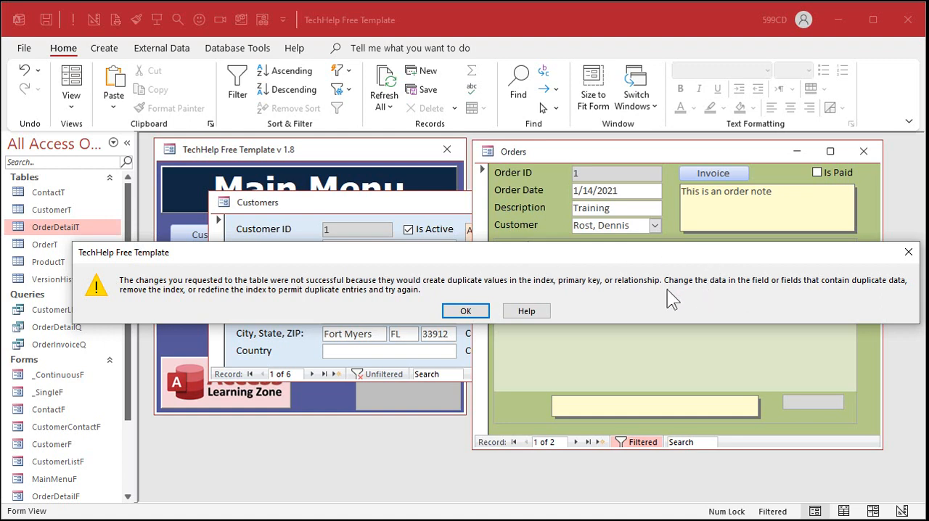
# Dismiss the duplicate-values error, leaving only Phaser and Photon on the order
pyautogui.click(465, 310)
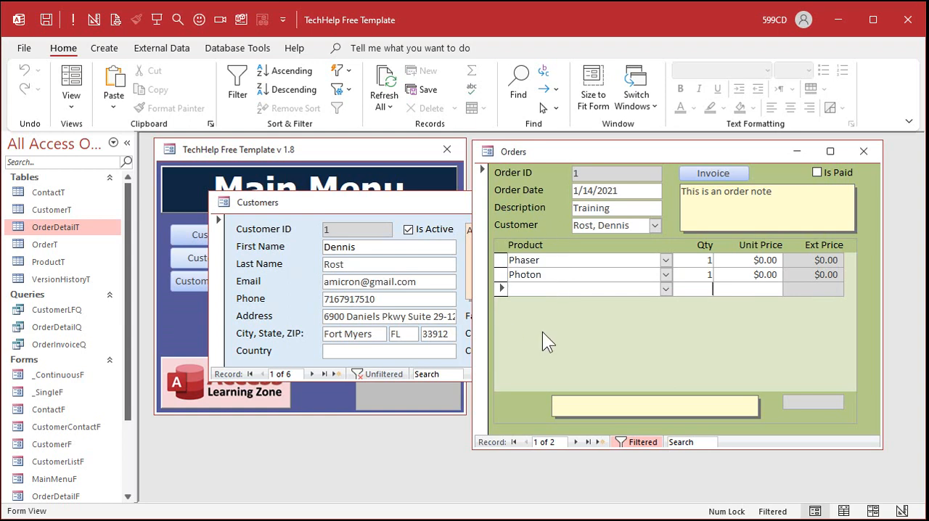
pyautogui.moveTo(573, 344)
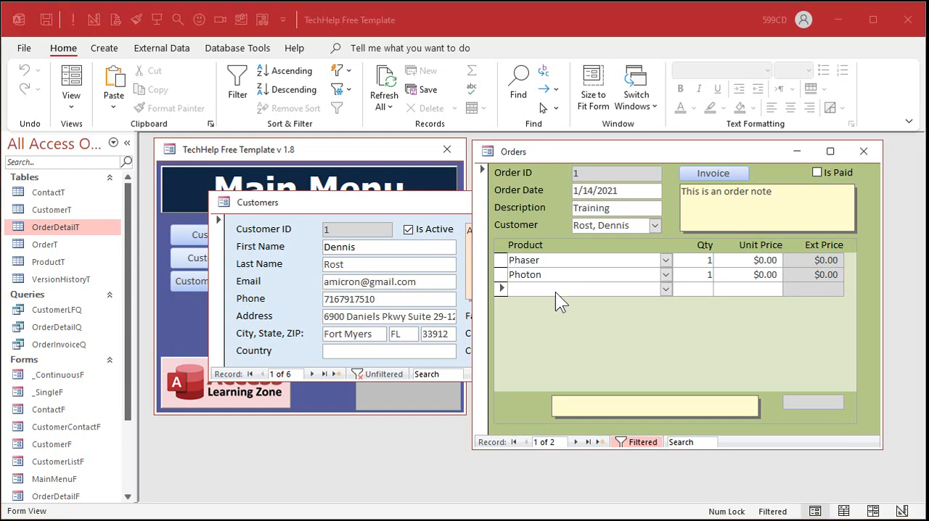
pyautogui.moveTo(621, 315)
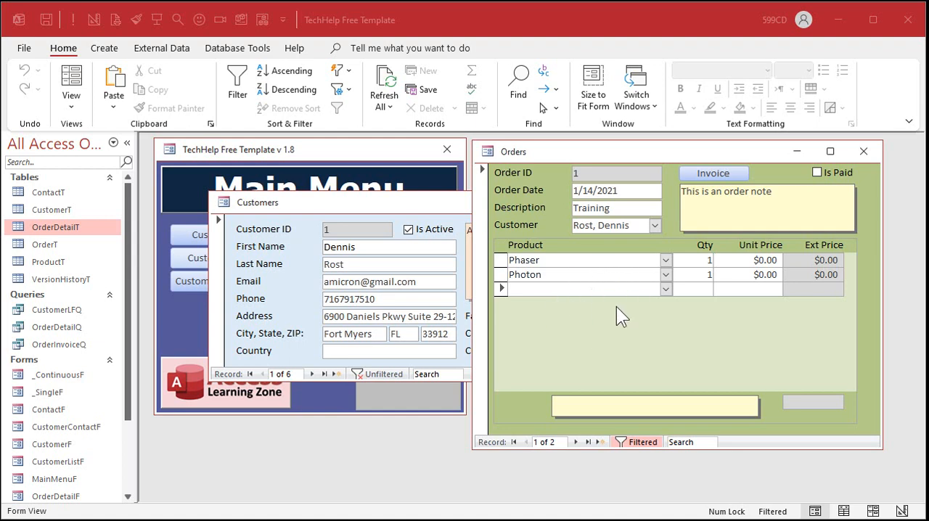
pyautogui.moveTo(574, 312)
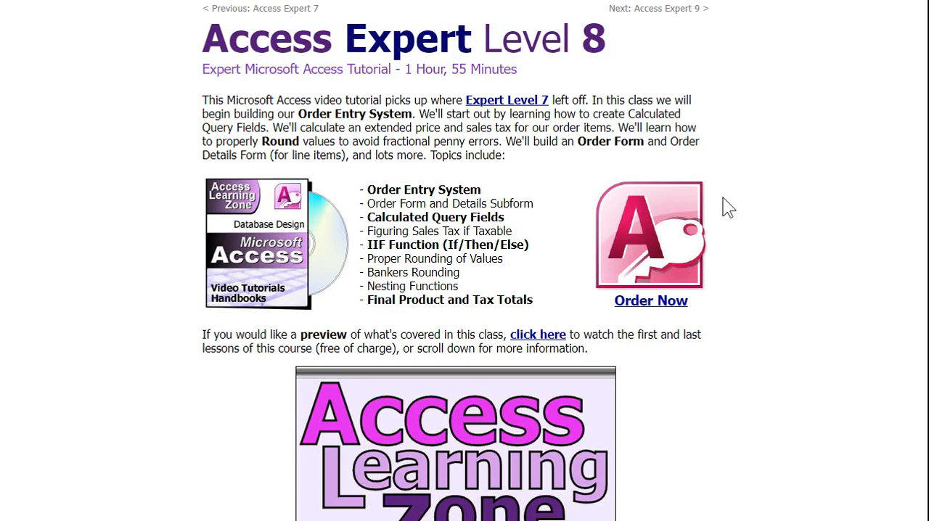
# Scroll the Level 8 course page down to the Order Details table and form sections
pyautogui.scroll(-3)
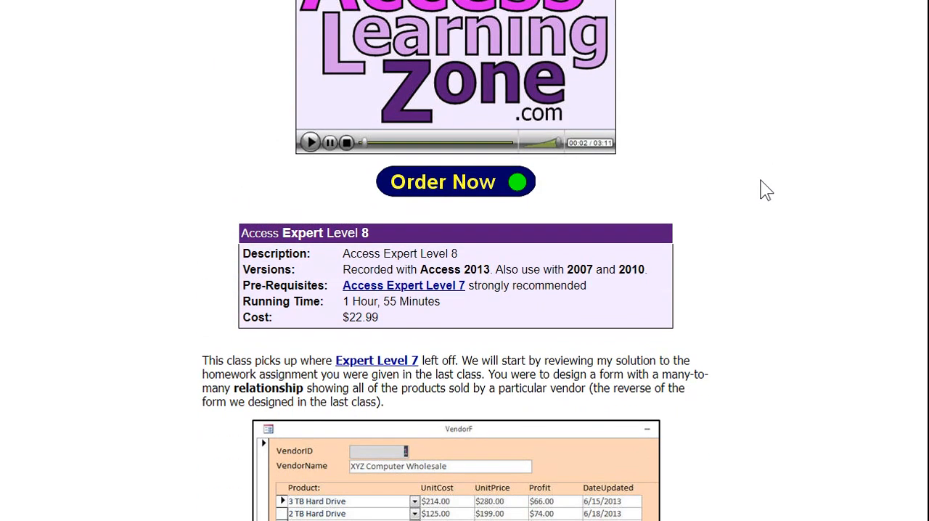
pyautogui.scroll(-3)
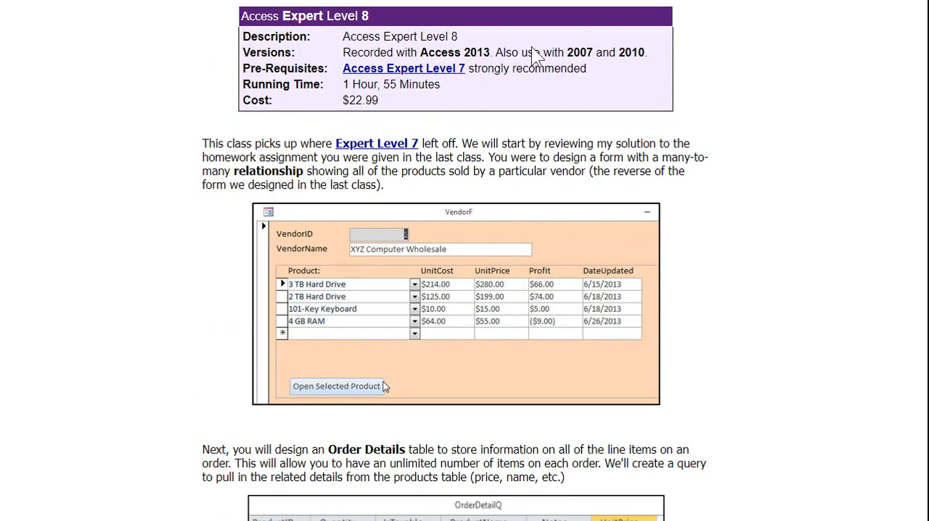
pyautogui.scroll(-3)
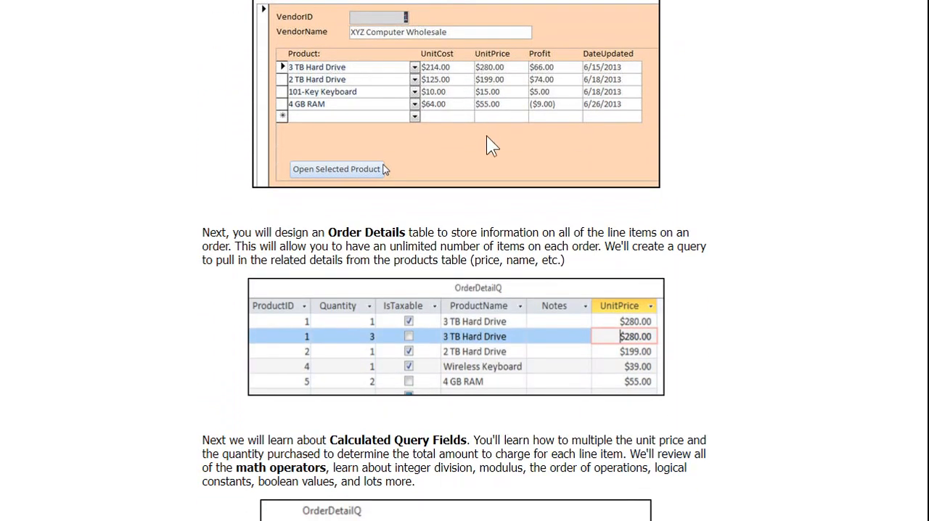
pyautogui.scroll(-3)
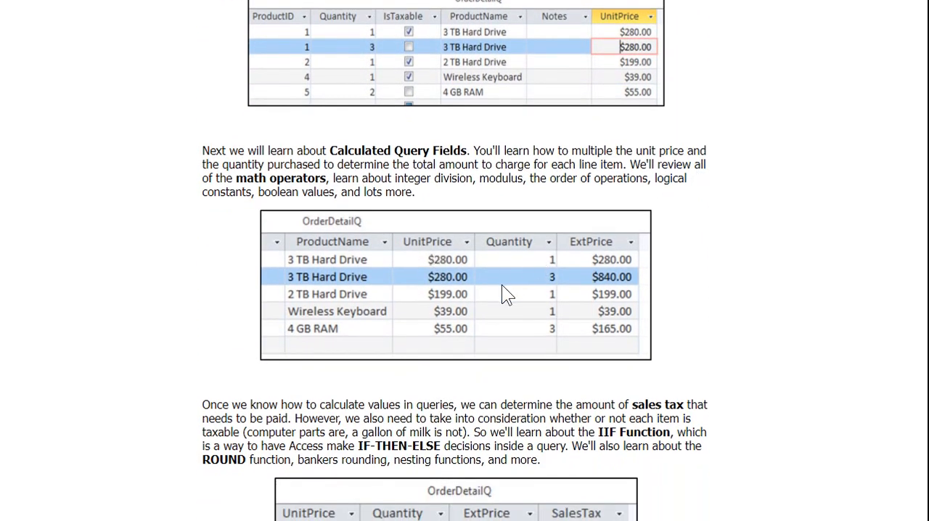
pyautogui.scroll(-3)
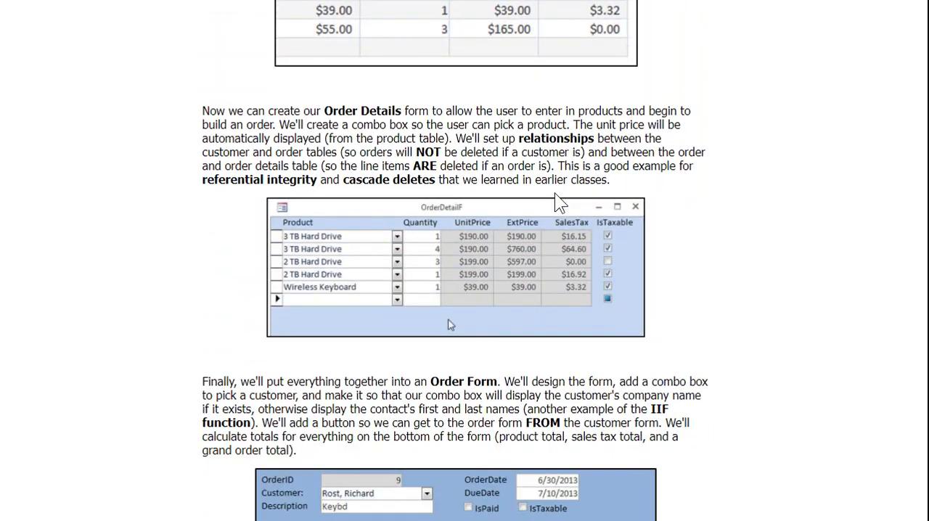
pyautogui.moveTo(427, 268)
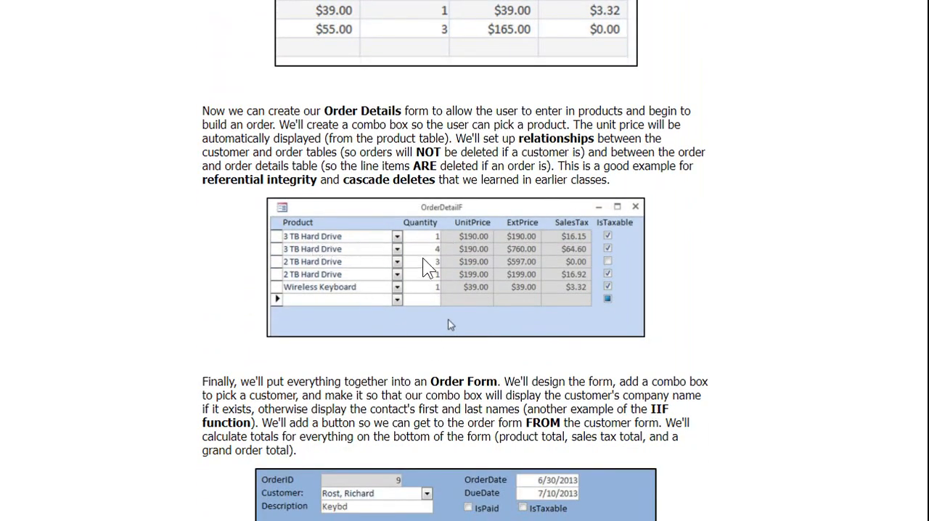
pyautogui.moveTo(708, 263)
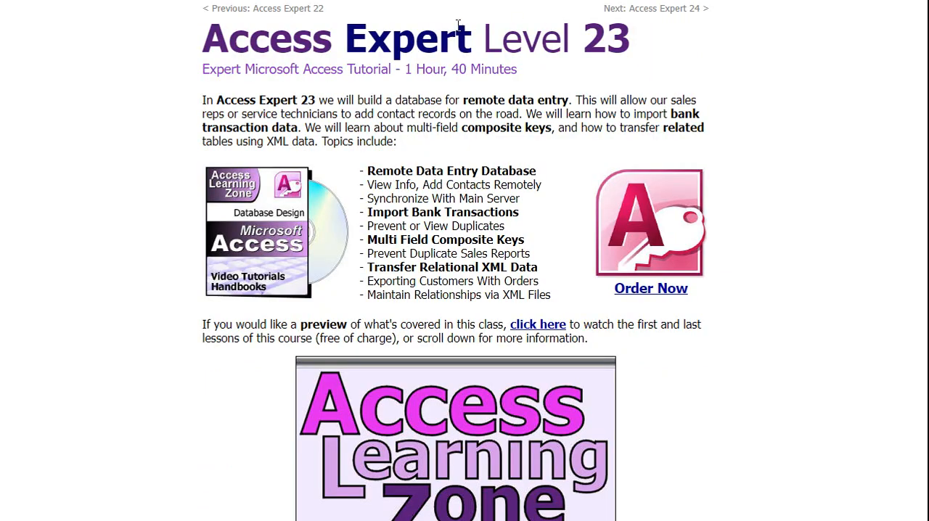
pyautogui.moveTo(439, 238)
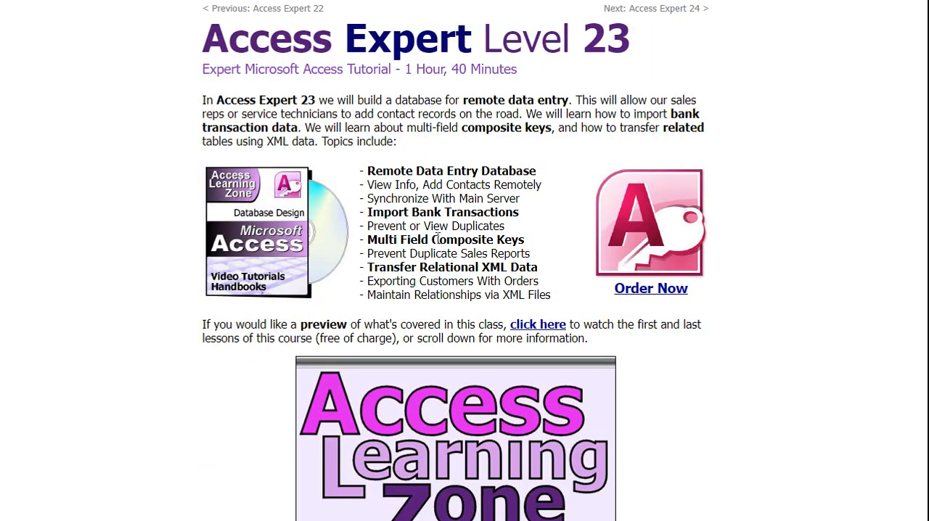
# Highlight the Multi Field Composite Keys topic on the Level 23 page
pyautogui.doubleClick(446, 239)
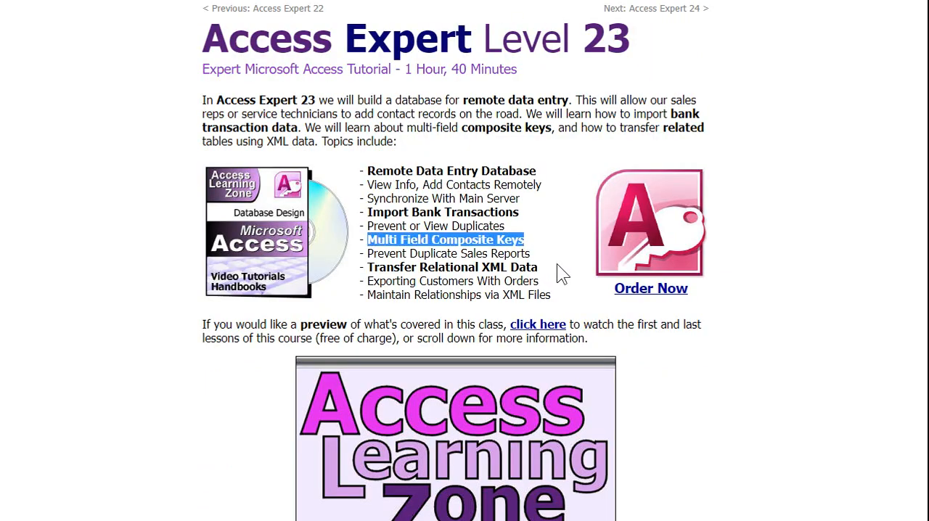
pyautogui.moveTo(799, 215)
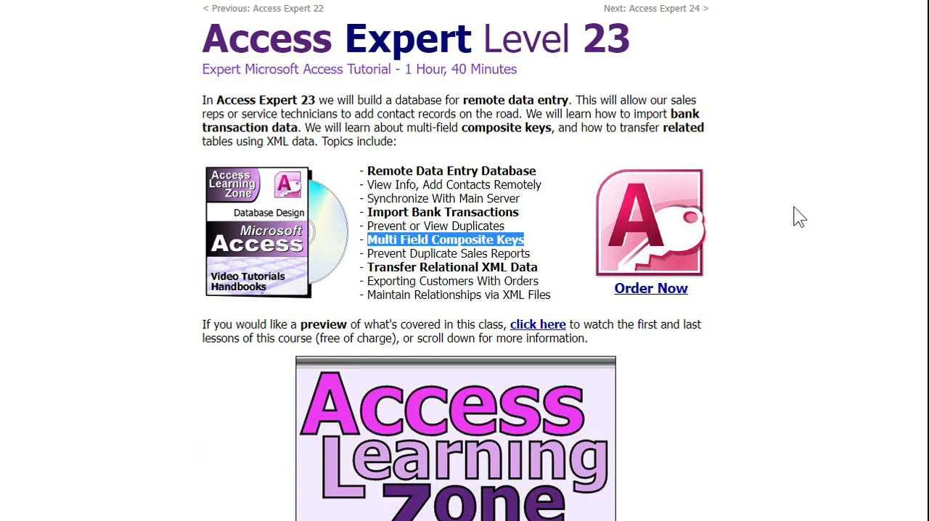